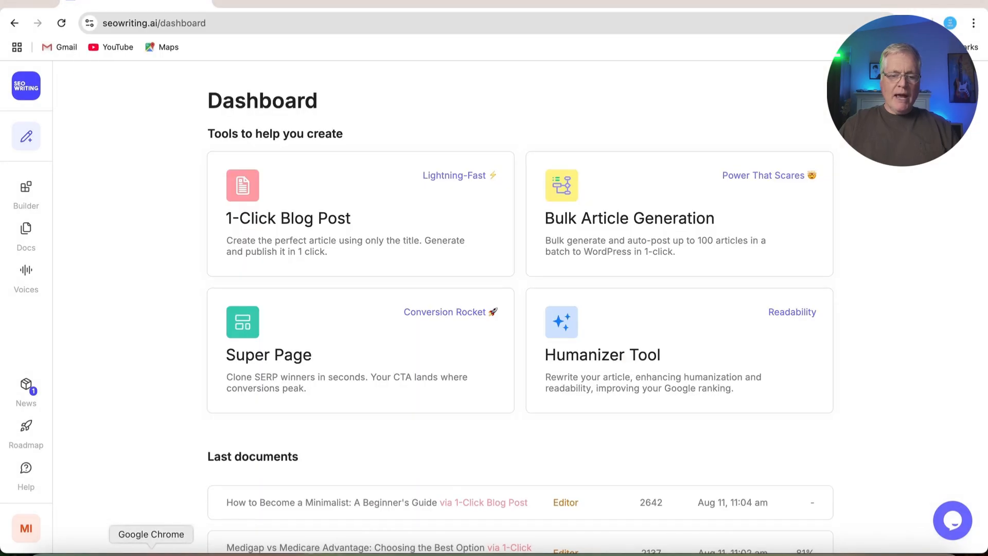
mouse_move(399, 211)
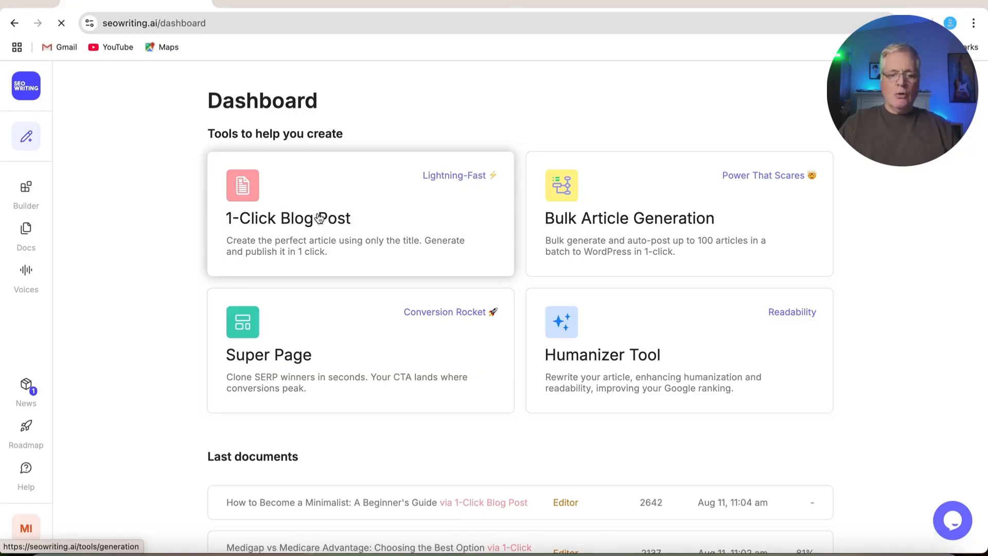
Start a 1-Click Blog Post with 'should i buy a hybrid or gas car' as main keyword
left_click(287, 218)
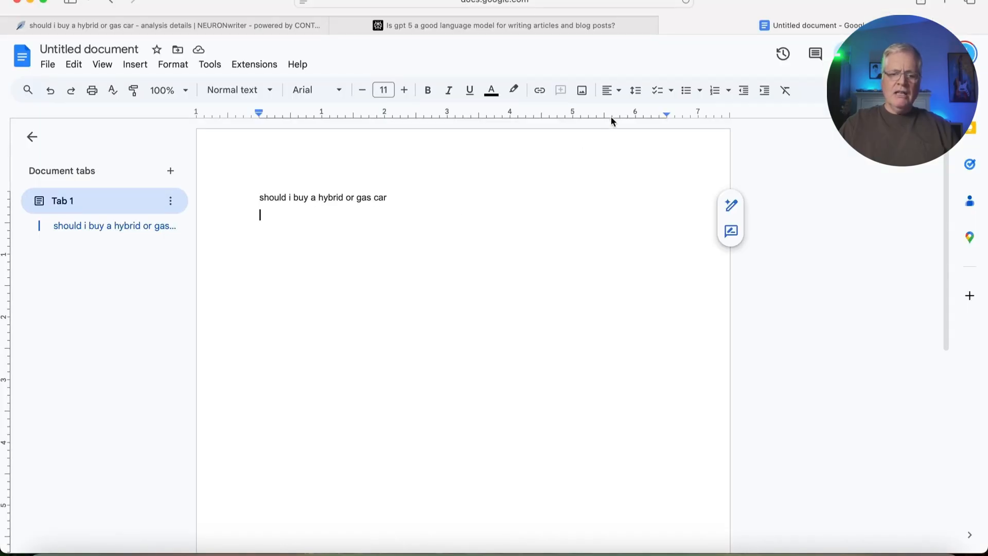
left_click_drag(297, 197, 387, 197)
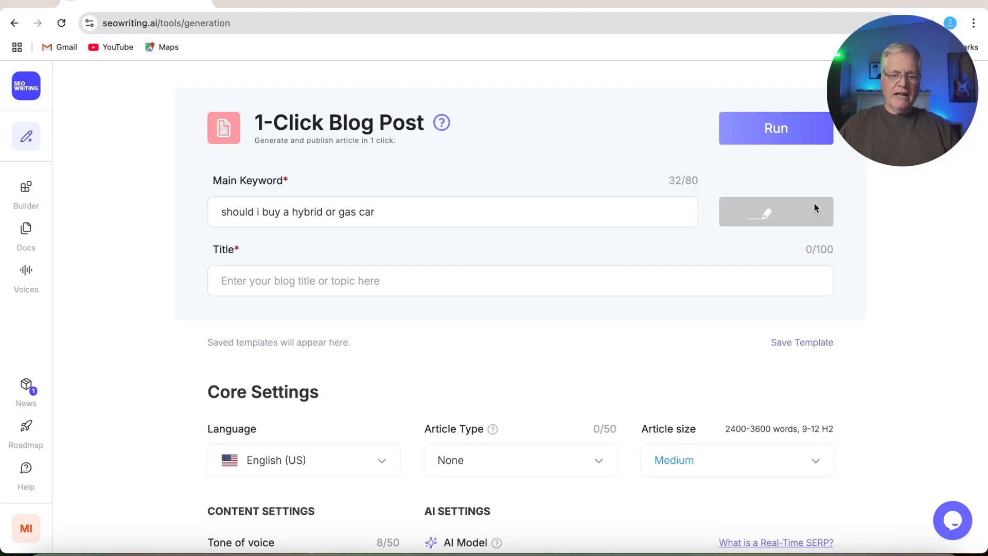
scroll("down", 3)
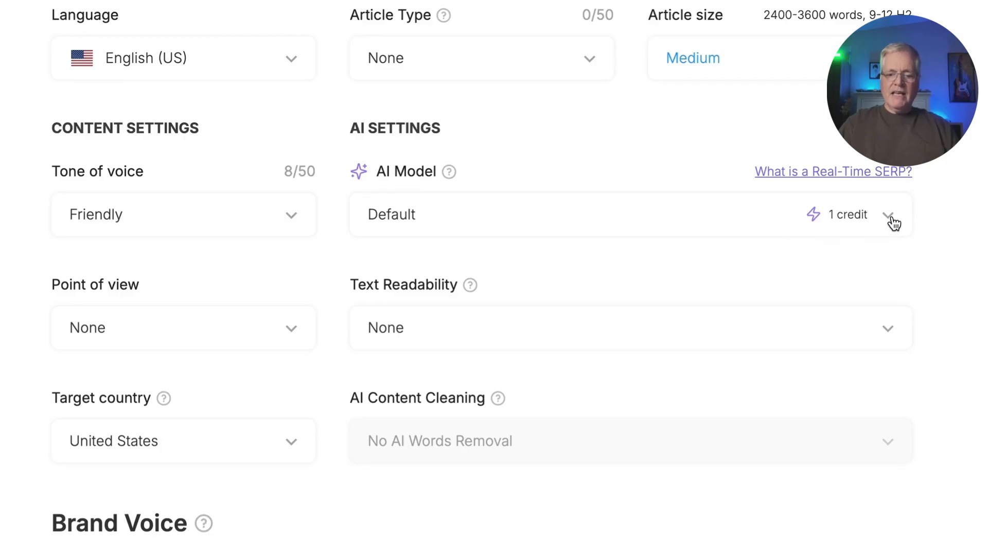
Pick GPT-5 + Real-Time SERP from the AI Model dropdown
left_click(891, 213)
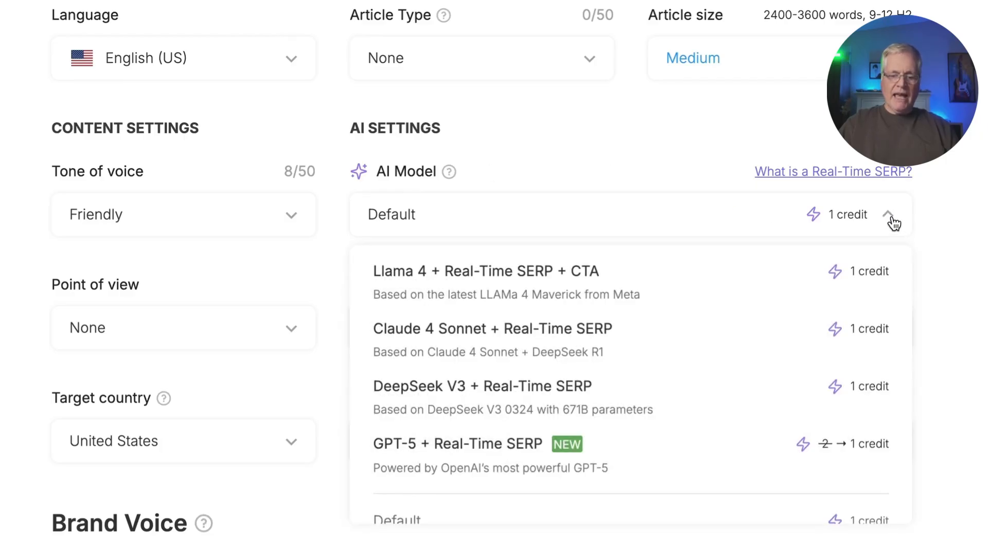
mouse_move(504, 453)
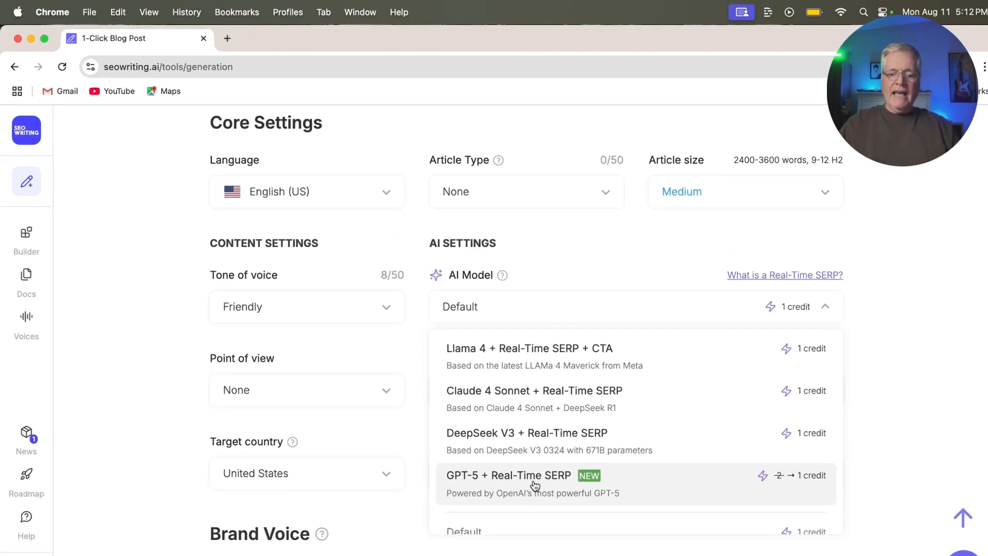
left_click(508, 475)
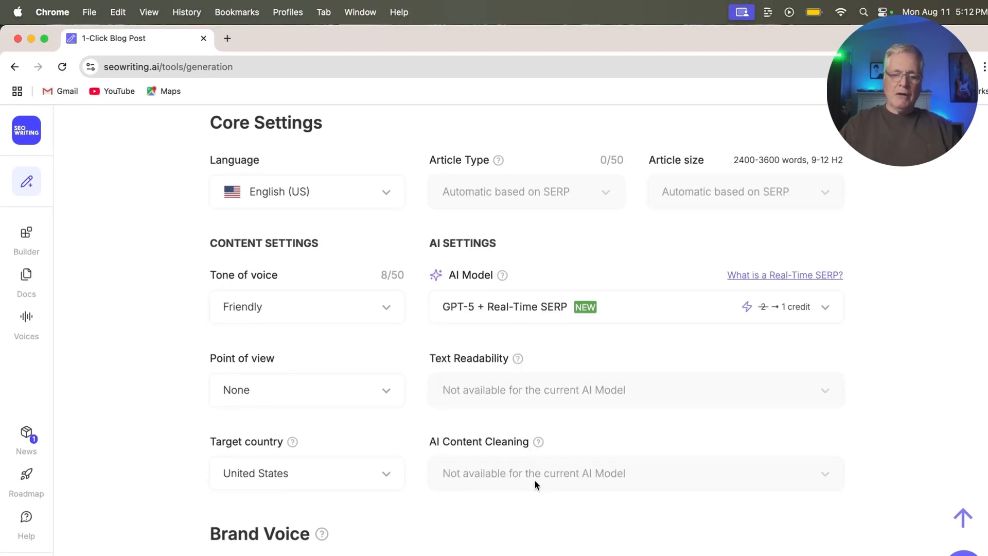
mouse_move(515, 317)
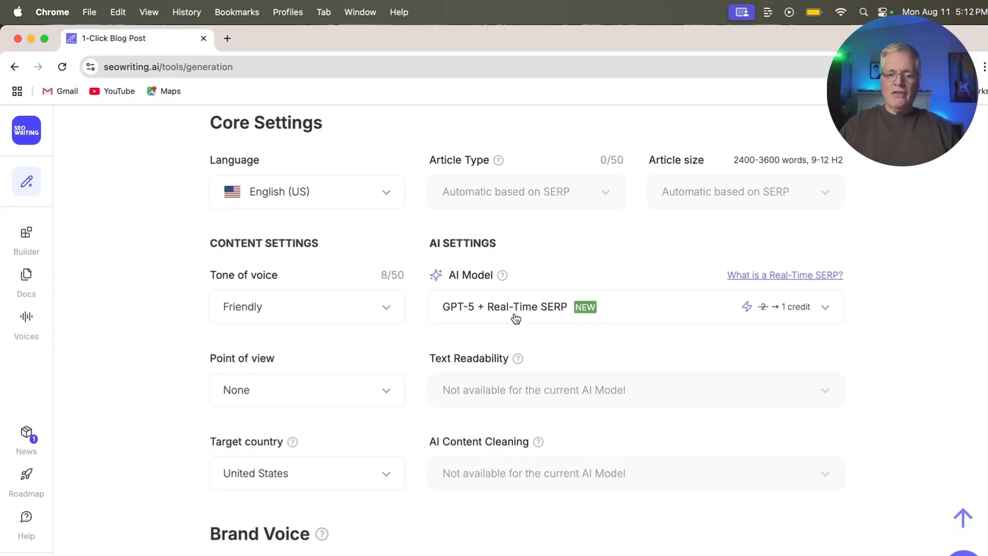
mouse_move(556, 313)
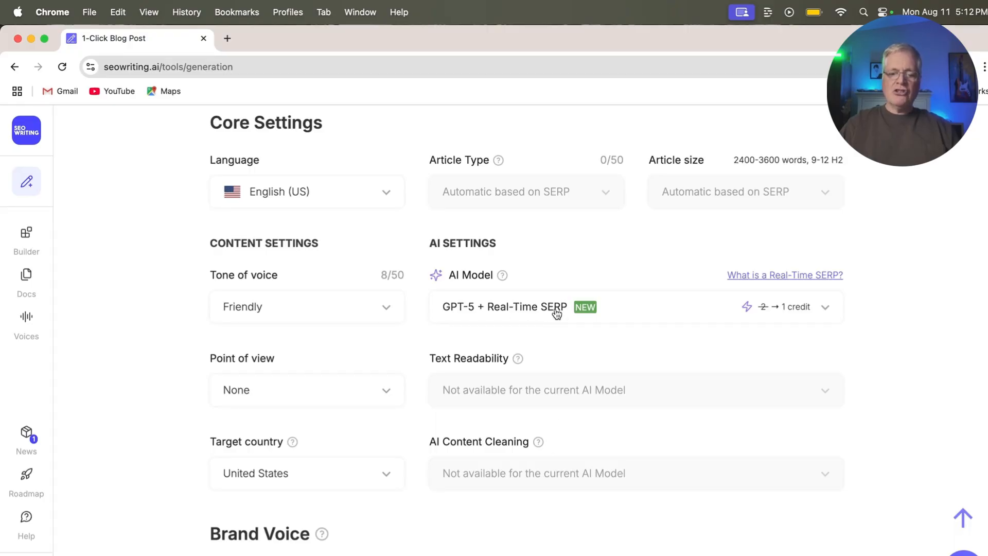
mouse_move(506, 235)
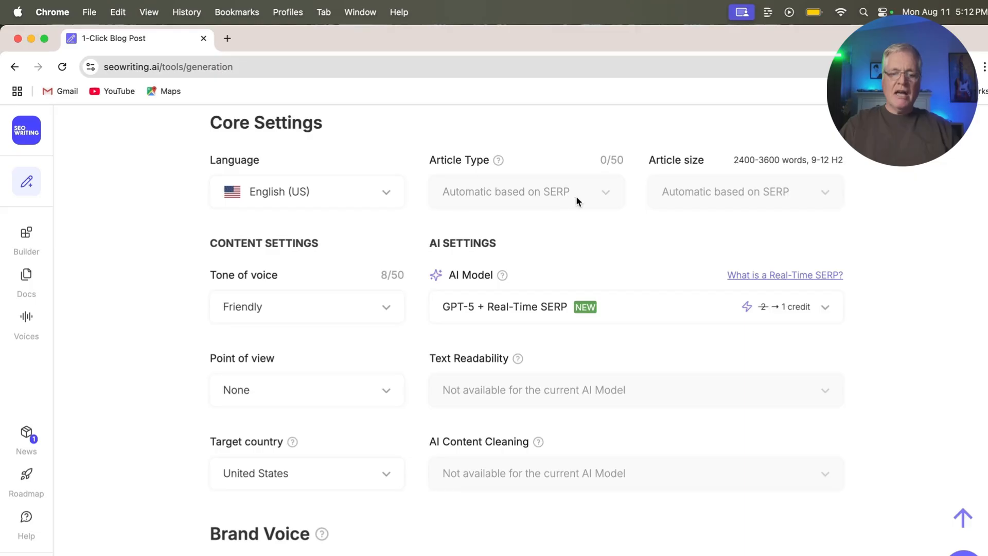
mouse_move(502, 203)
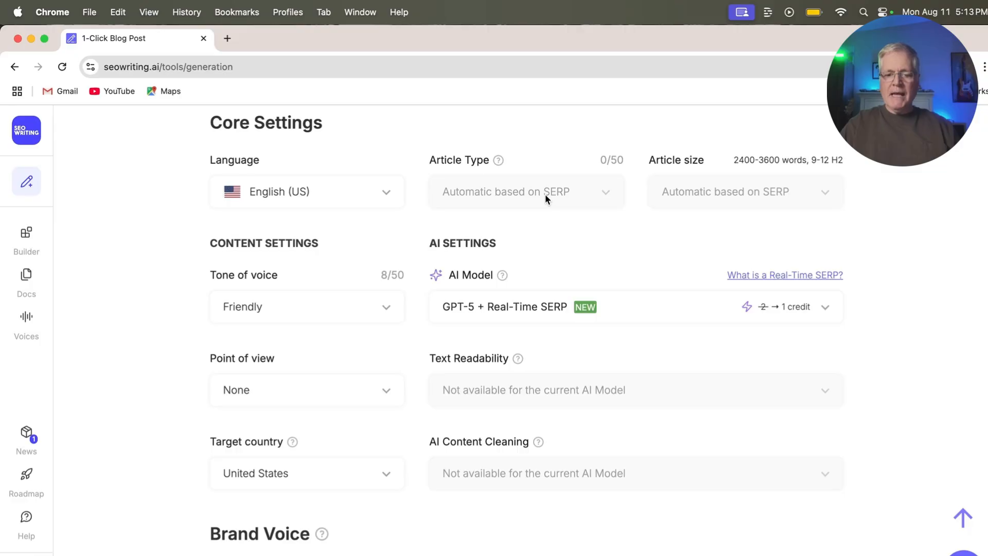
mouse_move(757, 197)
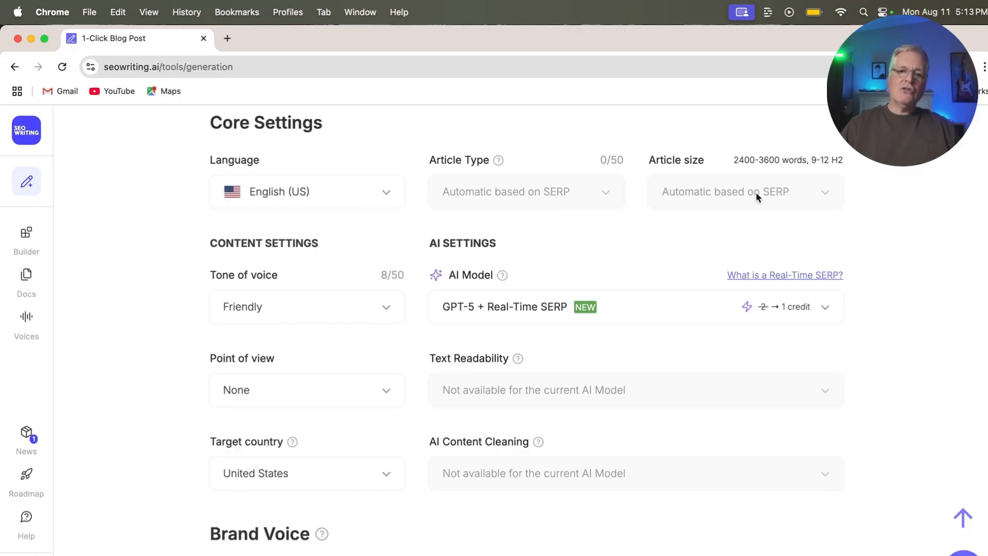
mouse_move(365, 319)
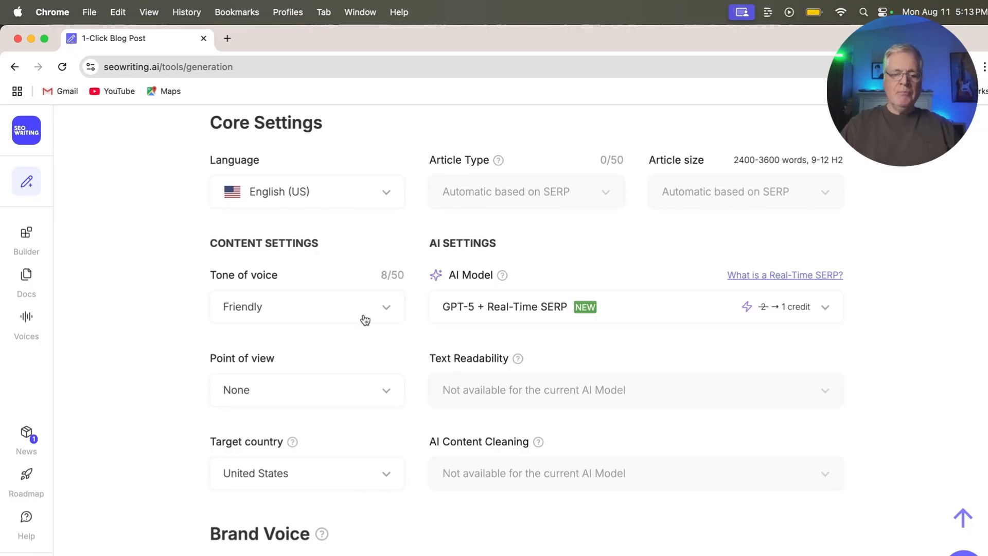
Set Tone of voice to Informational and Point of view to Third person (he, she, it, they)
scroll("down", 3)
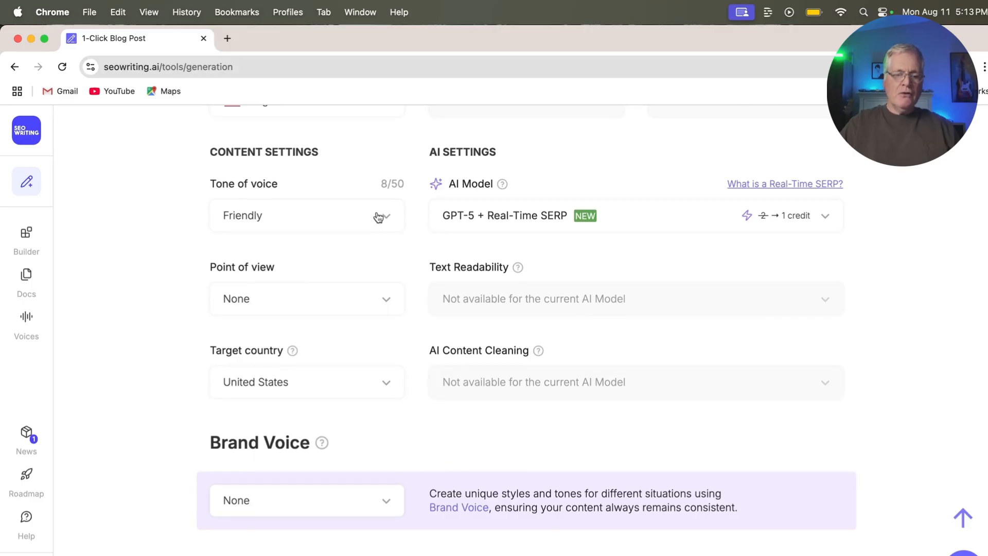
left_click(306, 215)
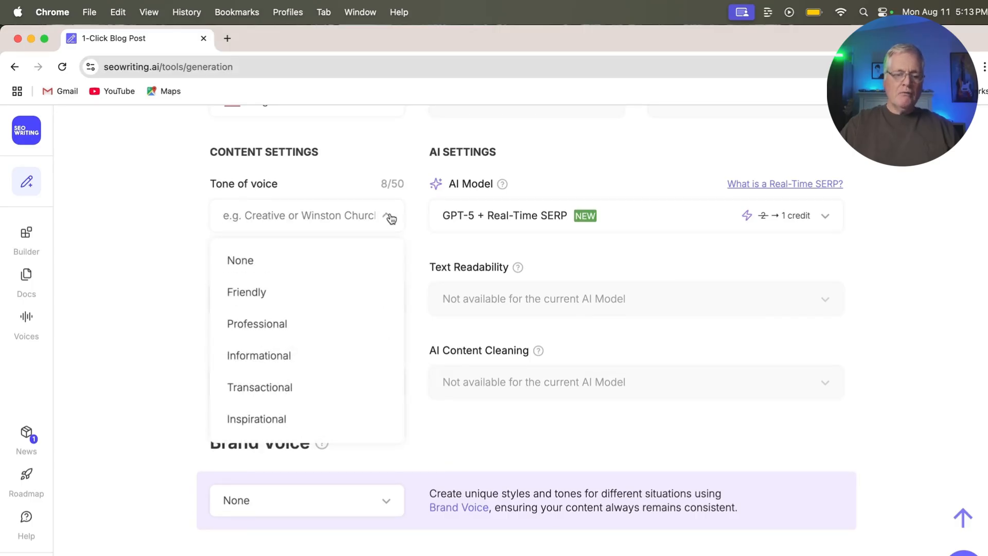
mouse_move(256, 323)
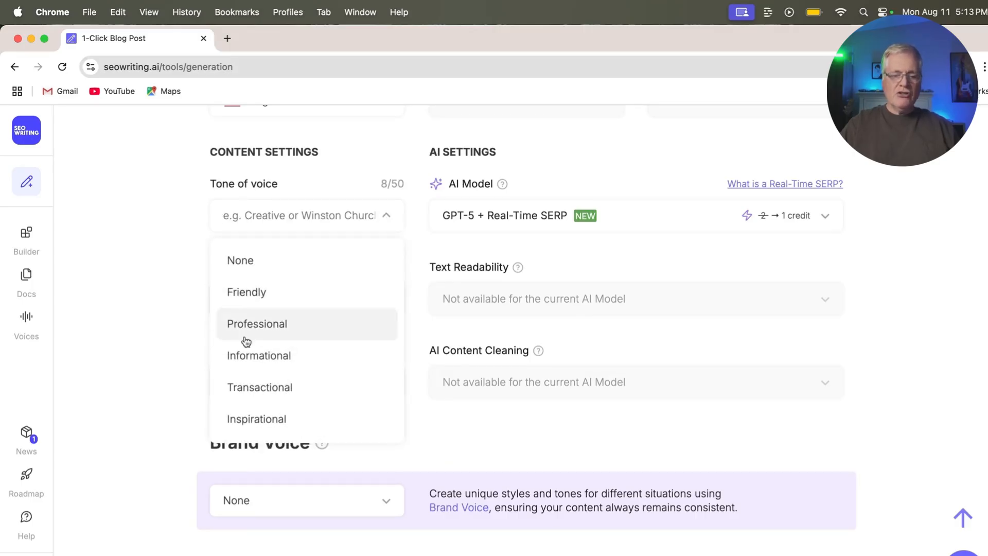
left_click(258, 354)
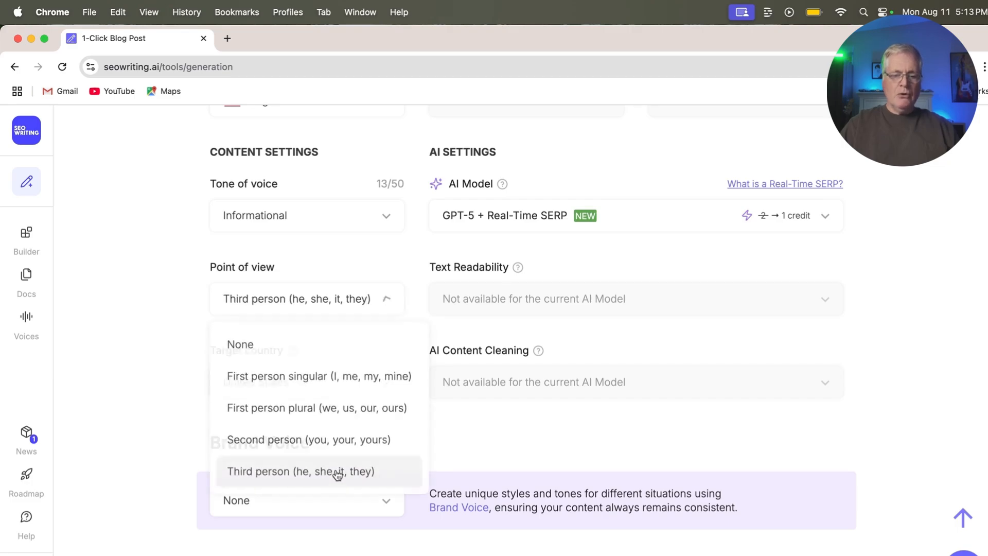
left_click(318, 470)
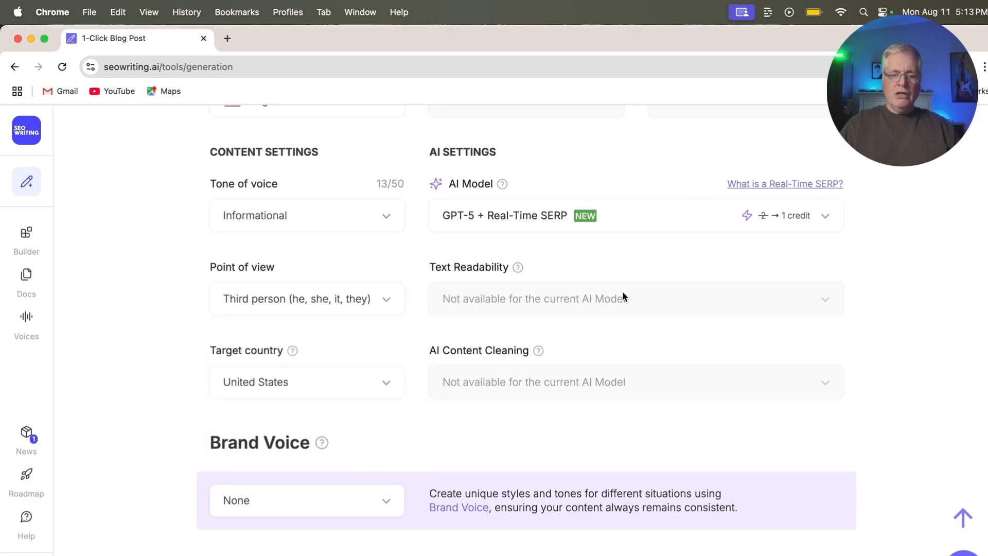
mouse_move(470, 367)
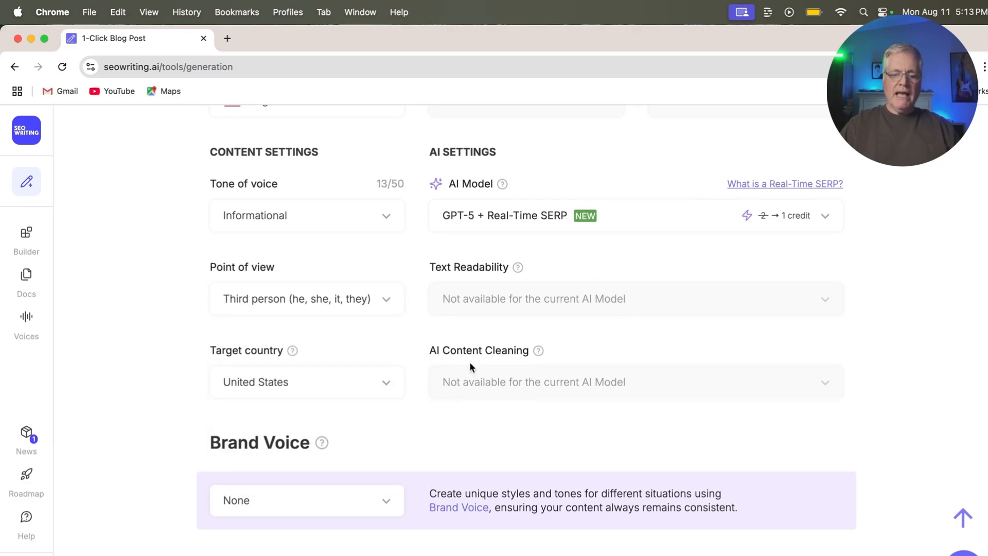
mouse_move(617, 405)
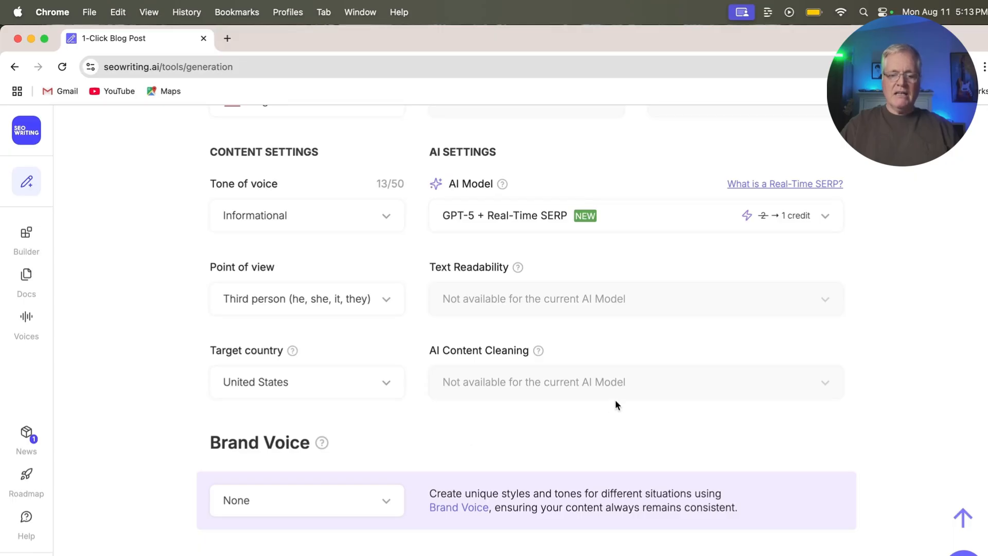
mouse_move(719, 284)
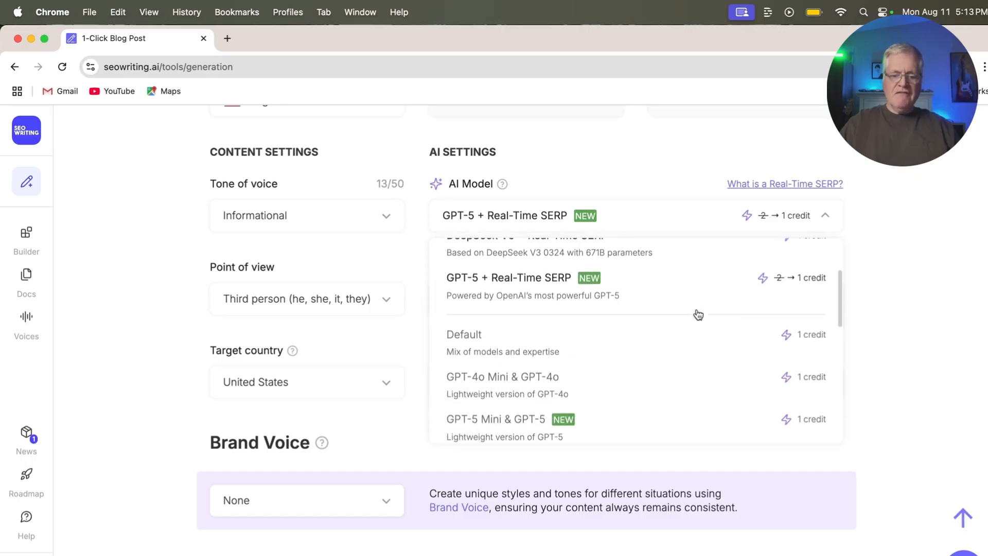
scroll("down", 3)
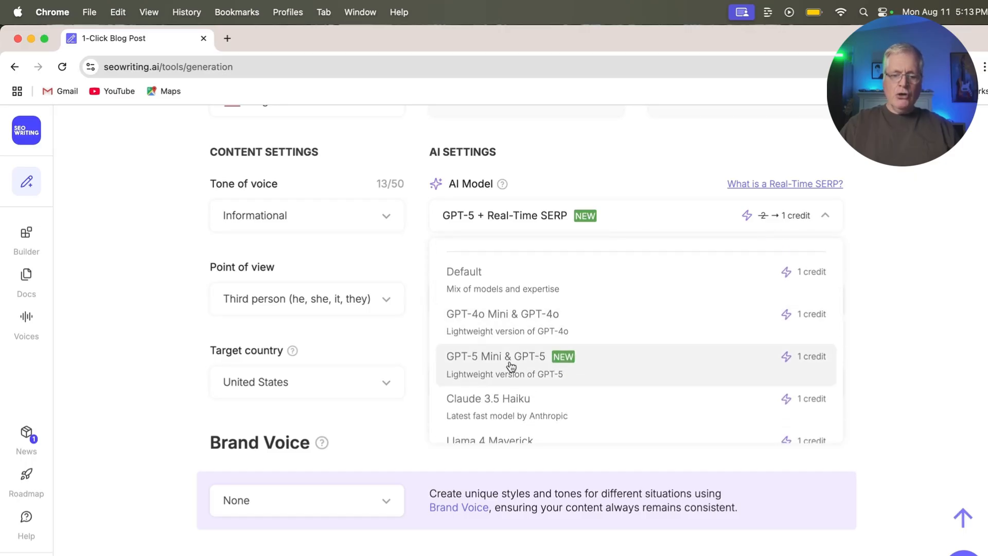
mouse_move(507, 368)
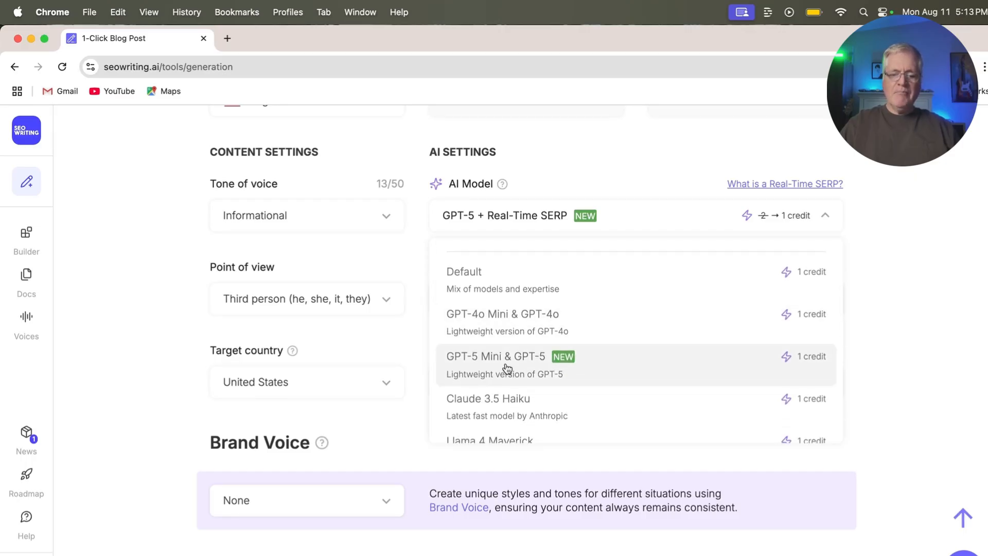
mouse_move(531, 367)
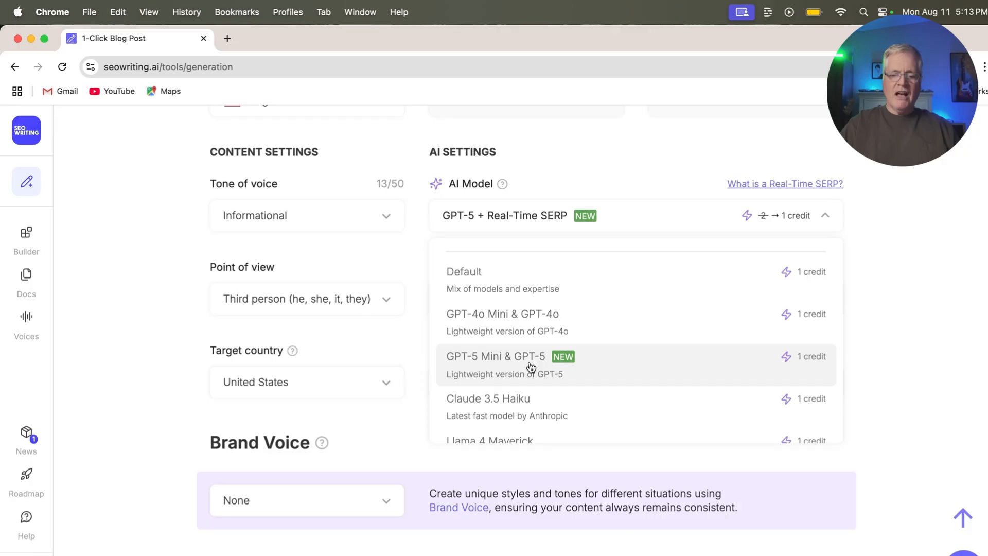
mouse_move(499, 389)
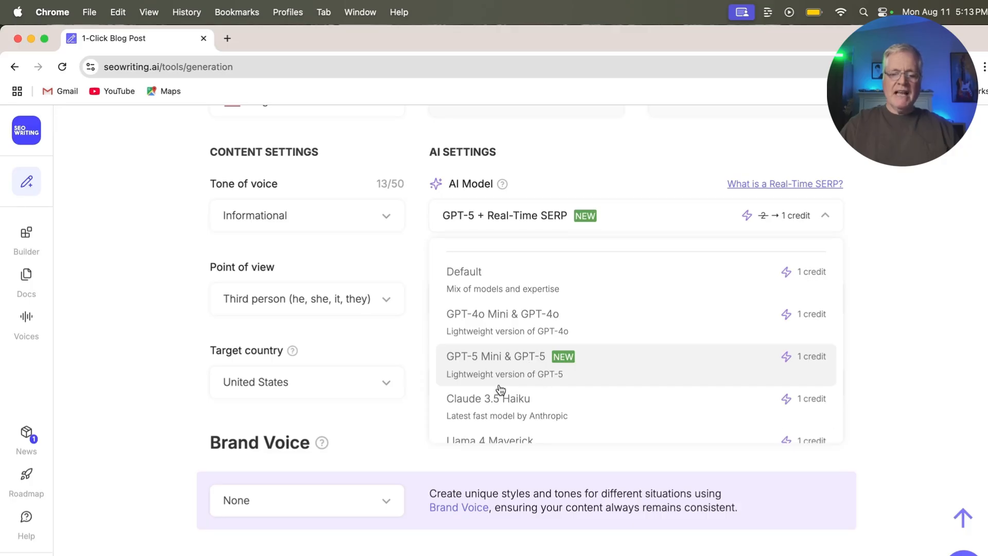
mouse_move(524, 386)
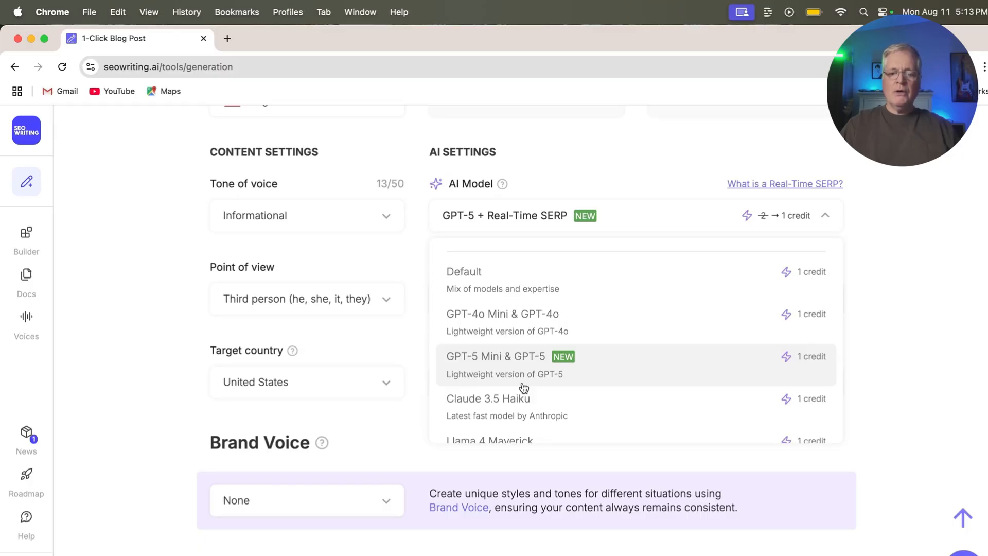
mouse_move(522, 374)
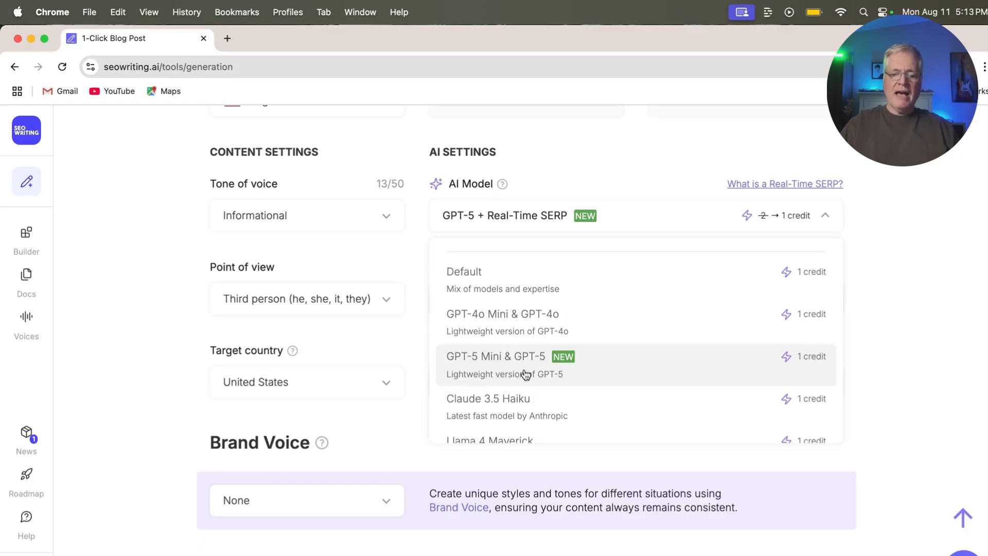
mouse_move(531, 367)
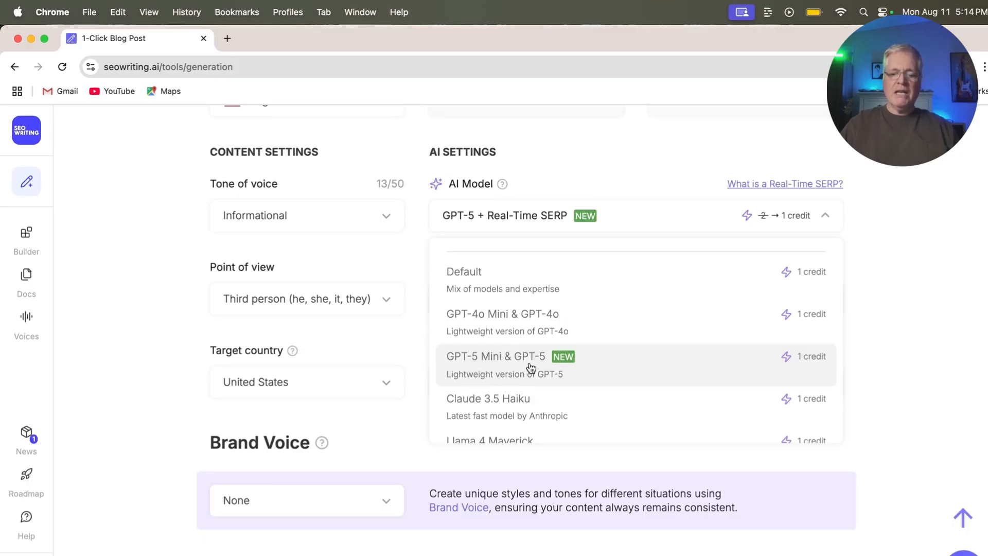
Change the Media Hub's Number of images setting from 3 to 2
scroll("down", 3)
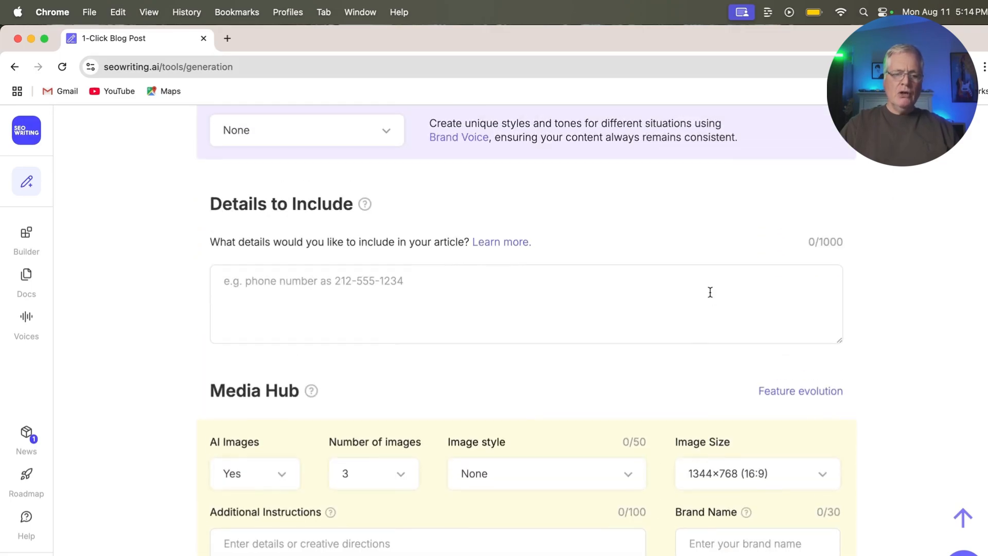
scroll("down", 3)
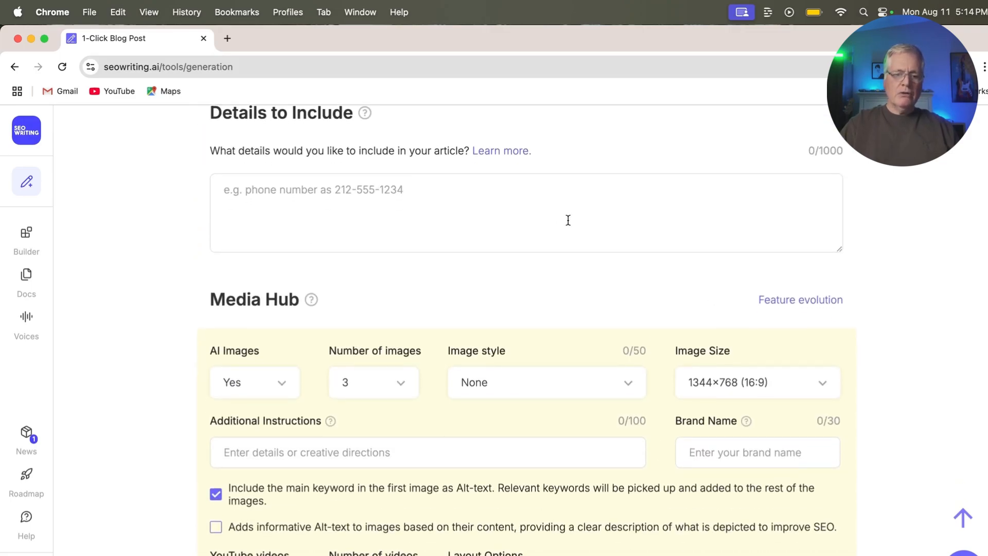
scroll("down", 3)
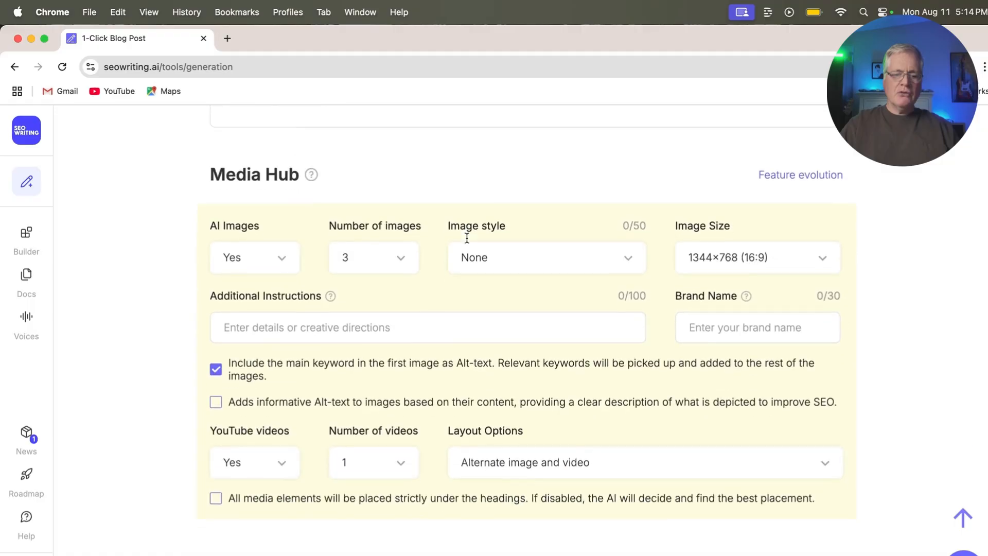
scroll("down", 3)
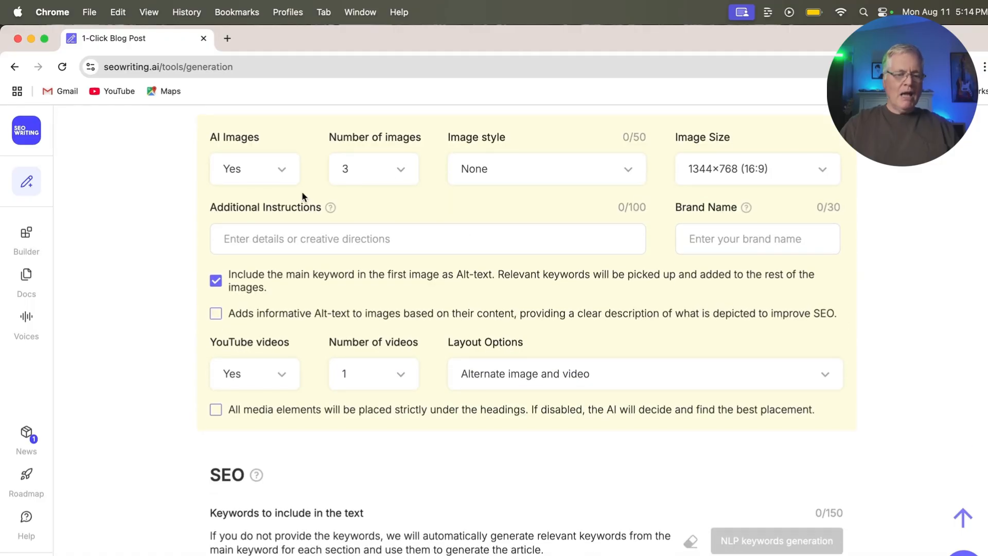
left_click(373, 168)
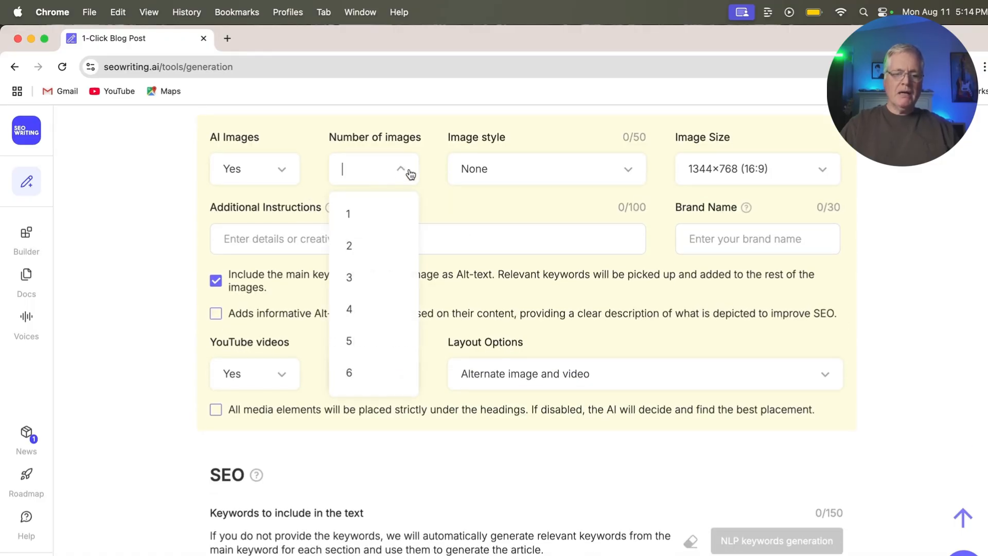
left_click(349, 245)
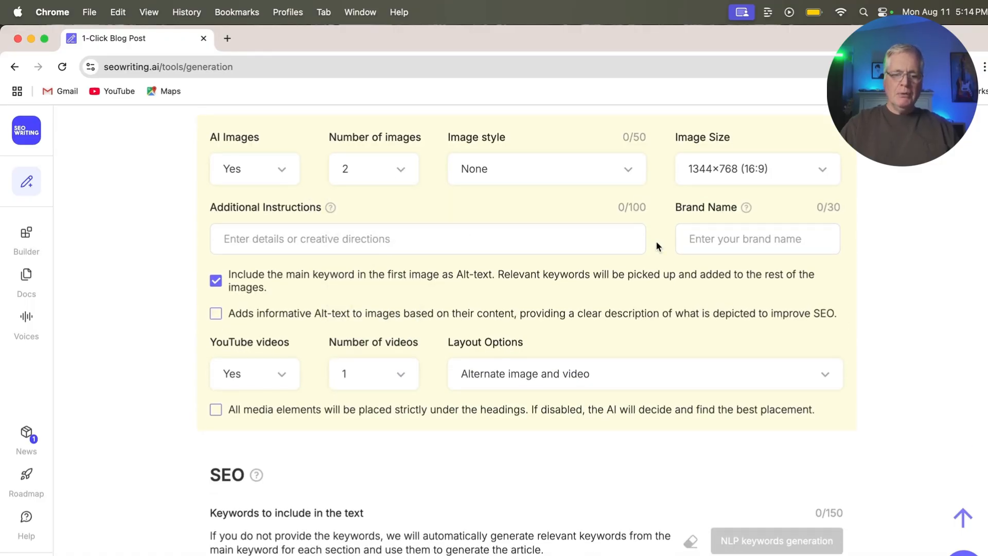
scroll("down", 3)
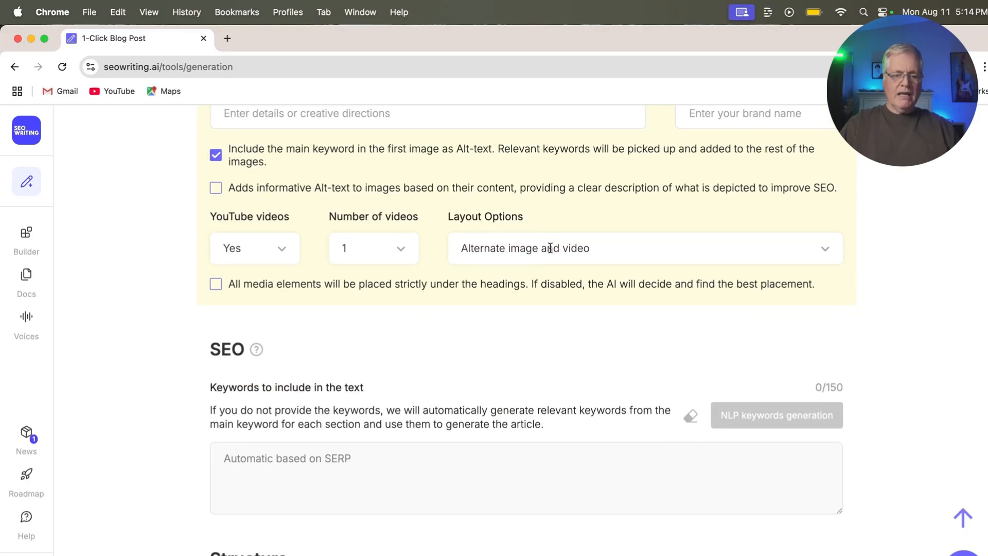
mouse_move(561, 296)
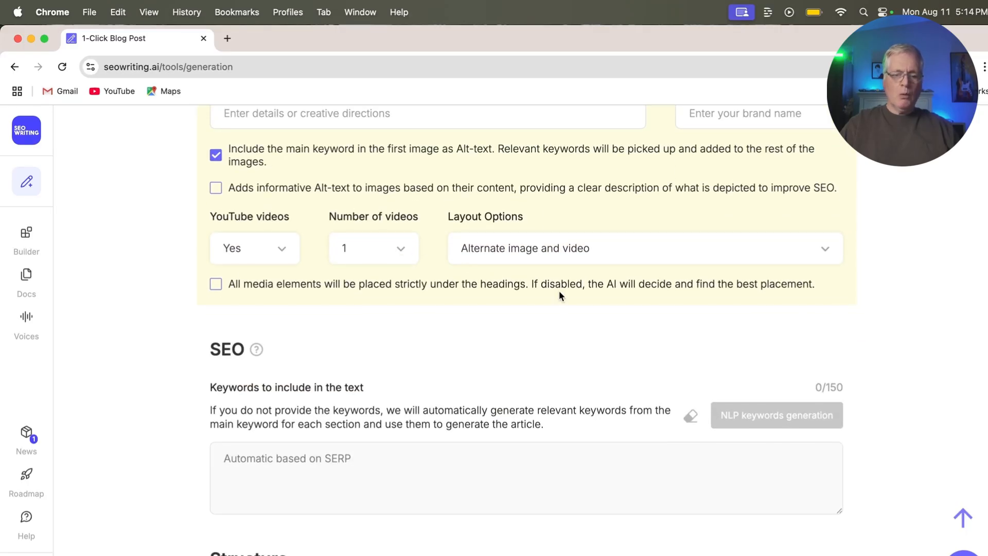
Choose the 'Statistical or Fact' introductory hook and set Quotes to No
scroll("down", 3)
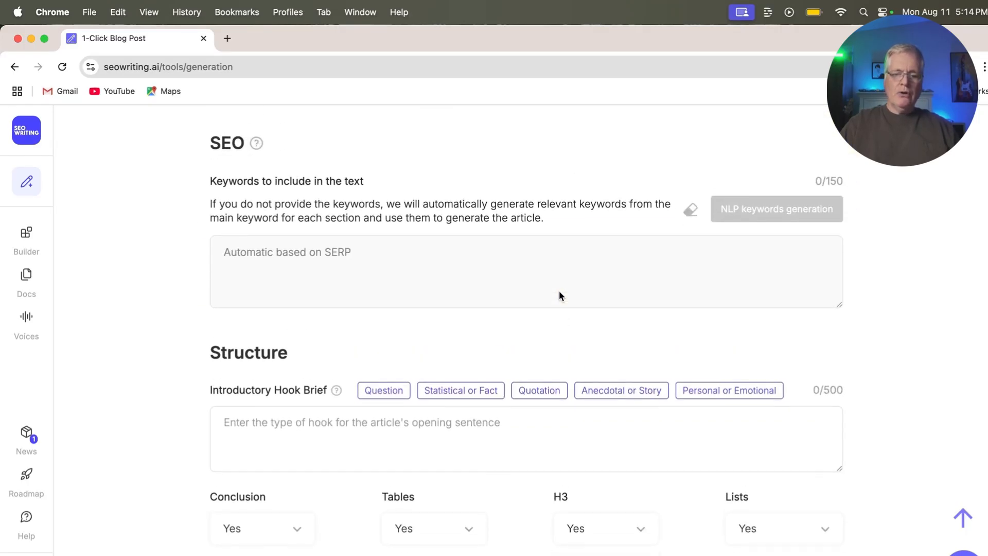
mouse_move(430, 323)
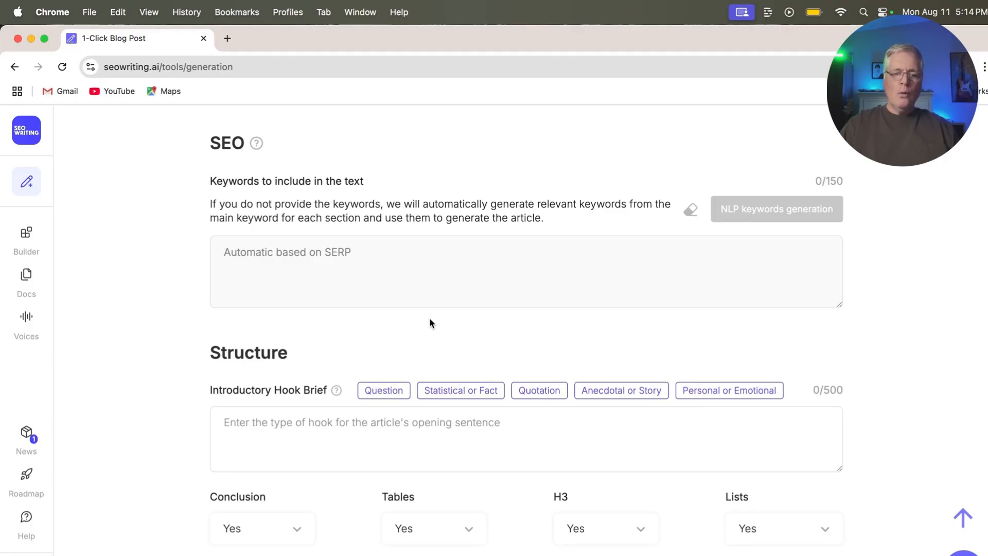
mouse_move(659, 267)
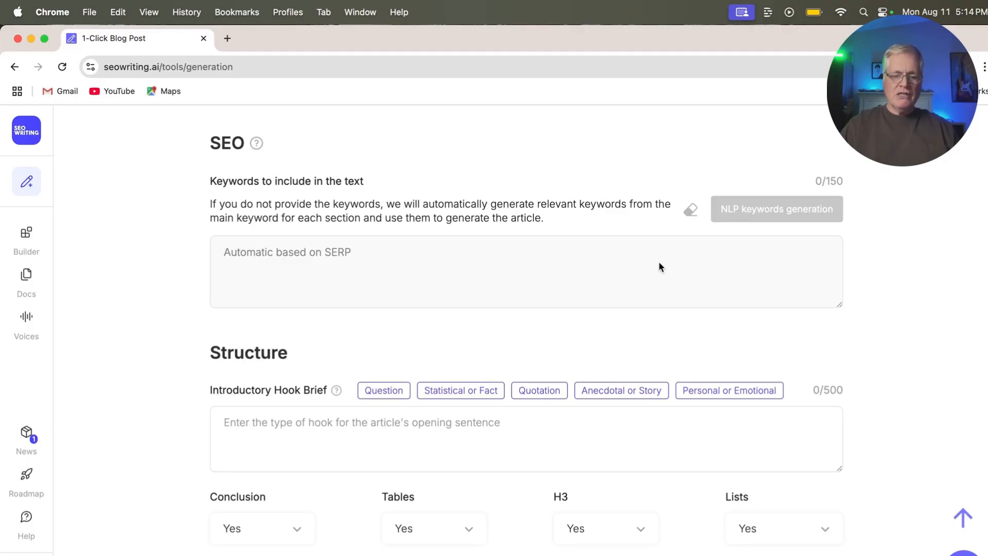
scroll("down", 3)
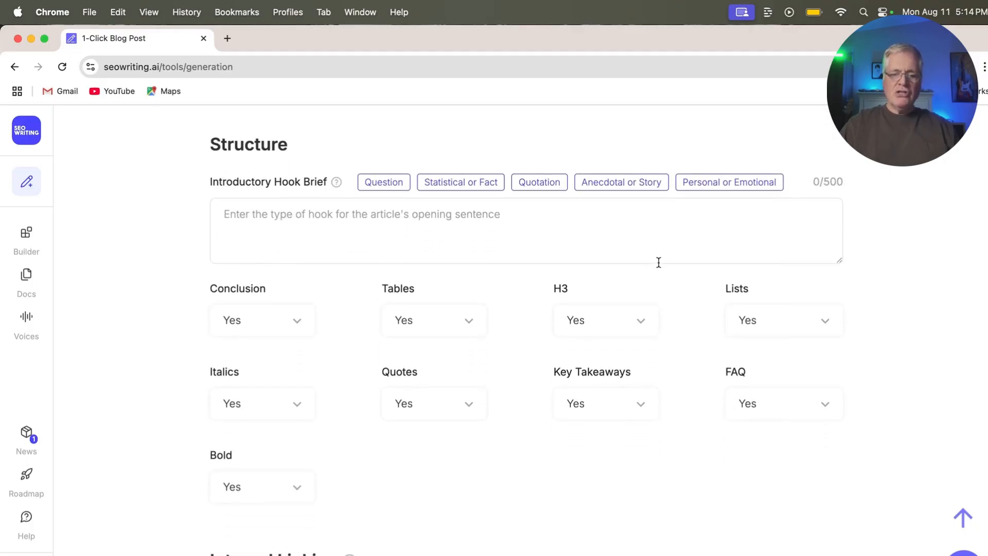
mouse_move(510, 228)
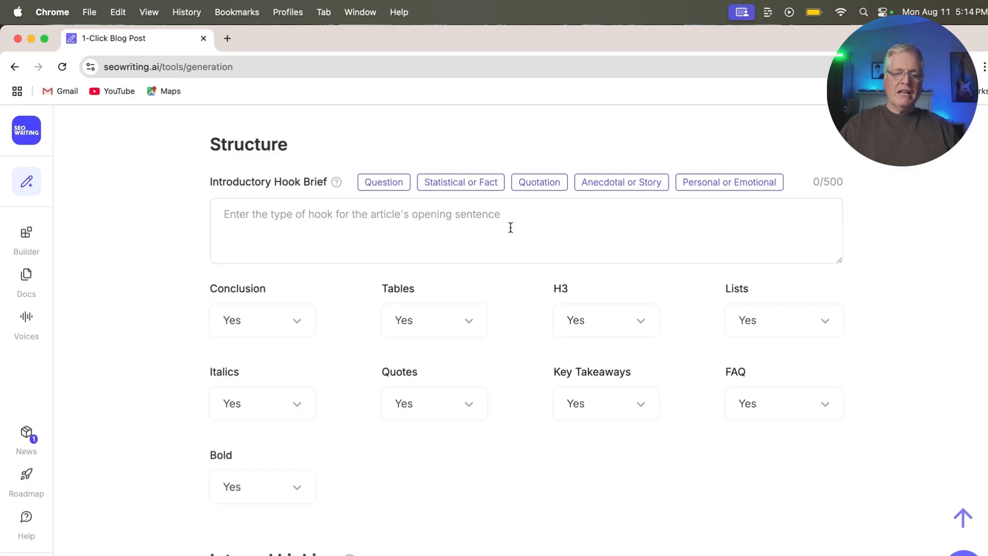
mouse_move(461, 182)
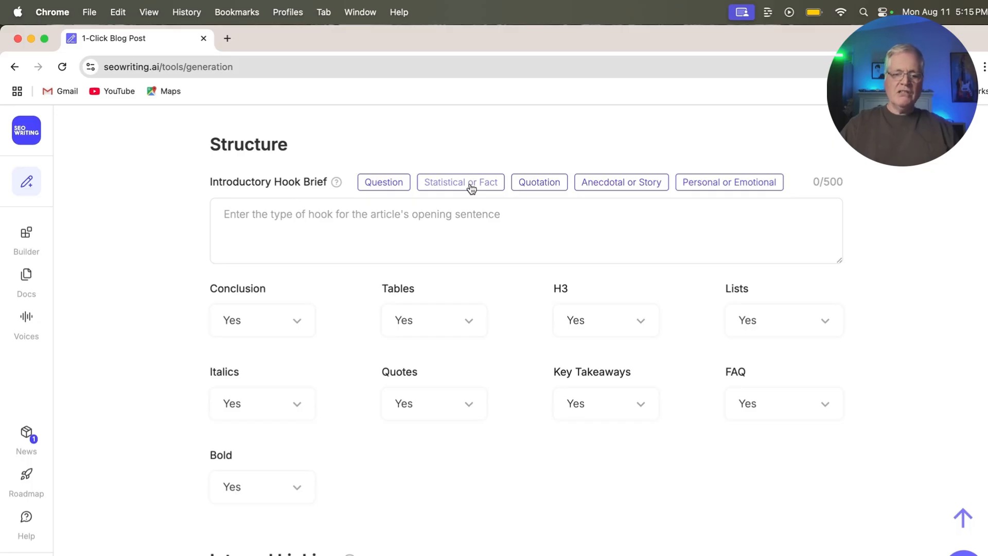
left_click(460, 182)
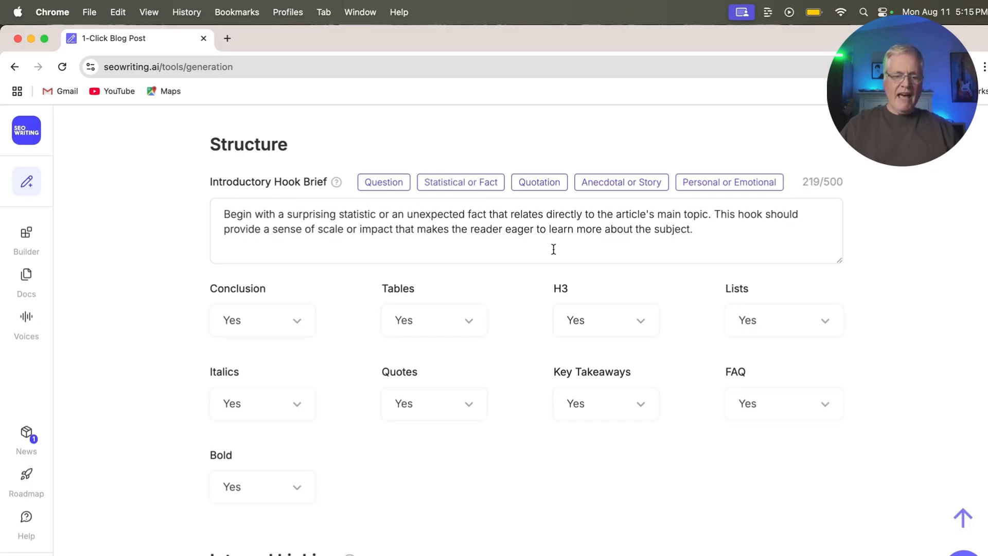
scroll("down", 3)
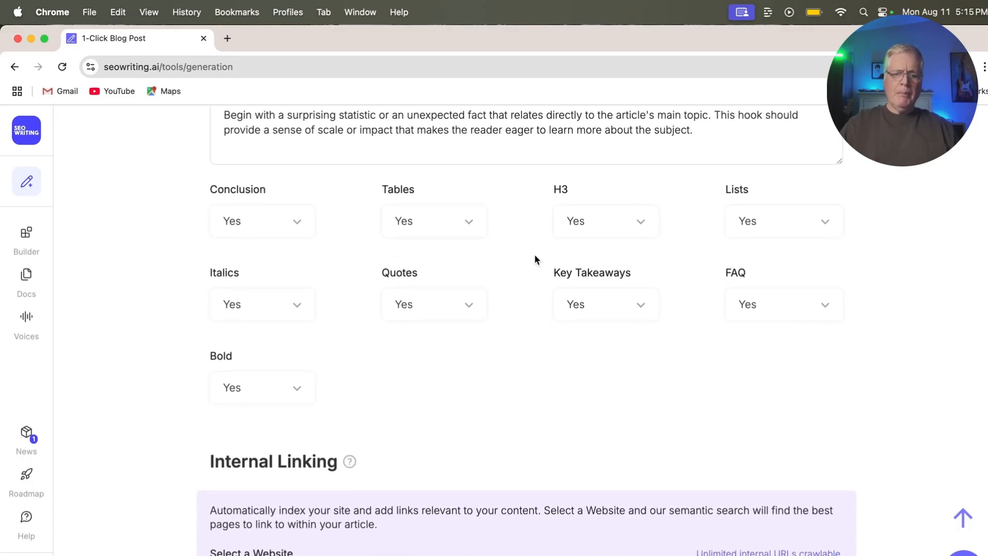
mouse_move(709, 245)
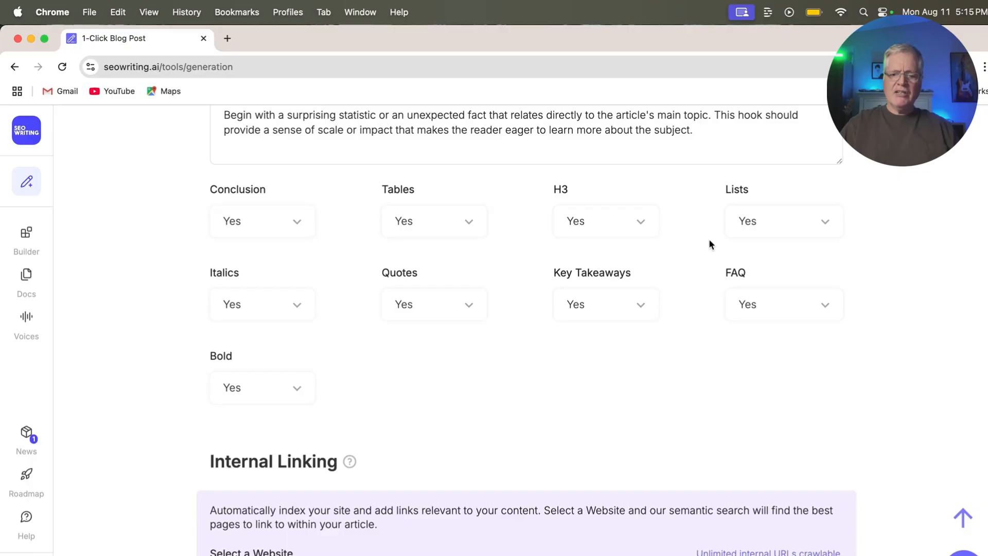
mouse_move(462, 309)
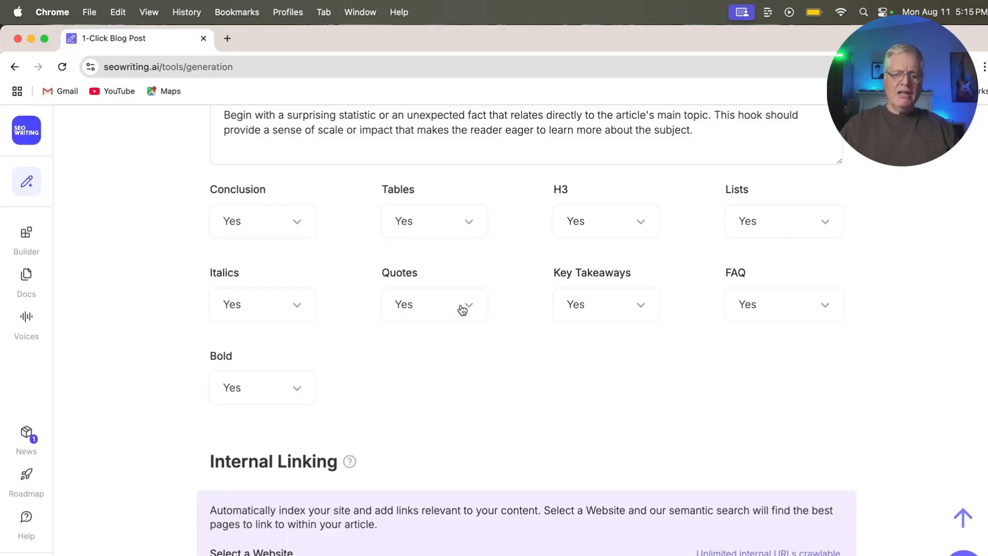
left_click(434, 304)
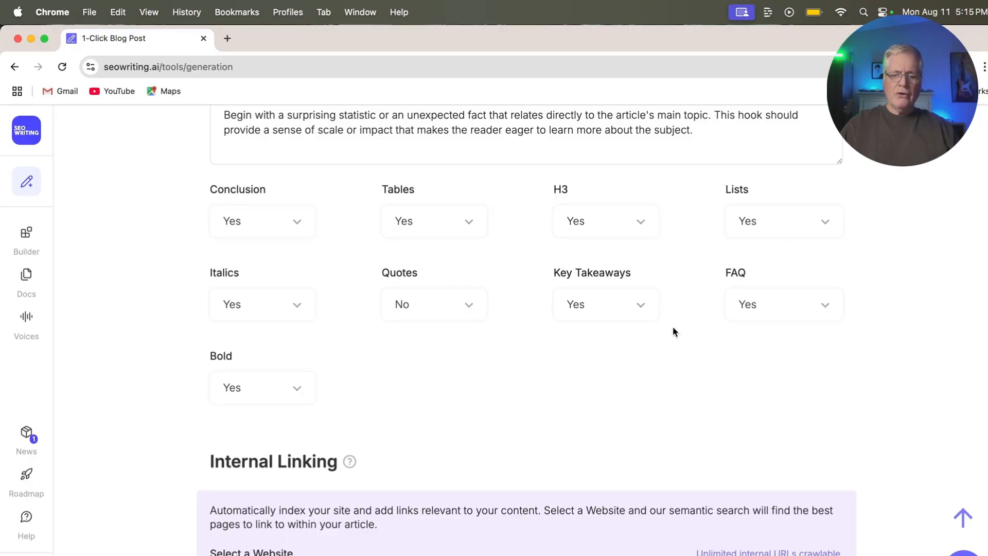
mouse_move(648, 309)
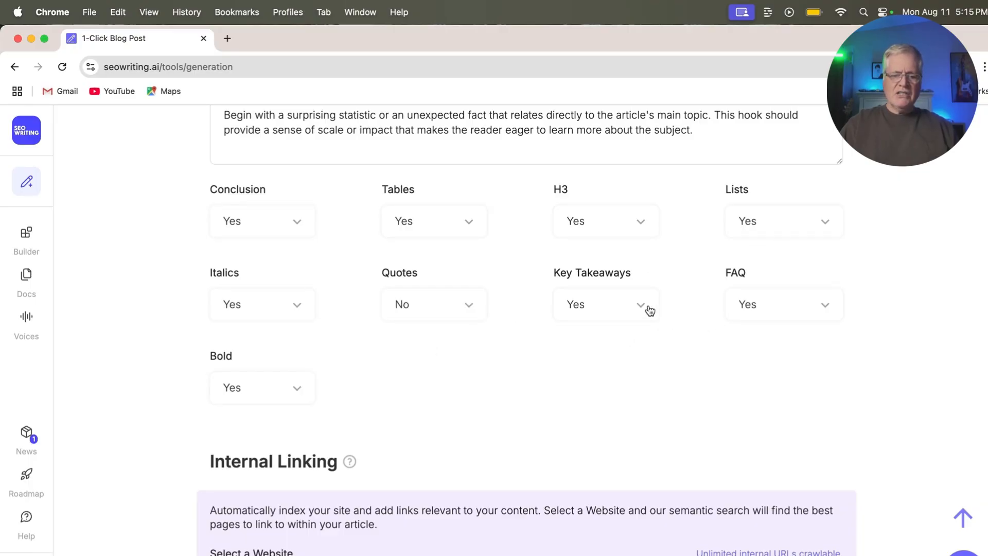
mouse_move(836, 309)
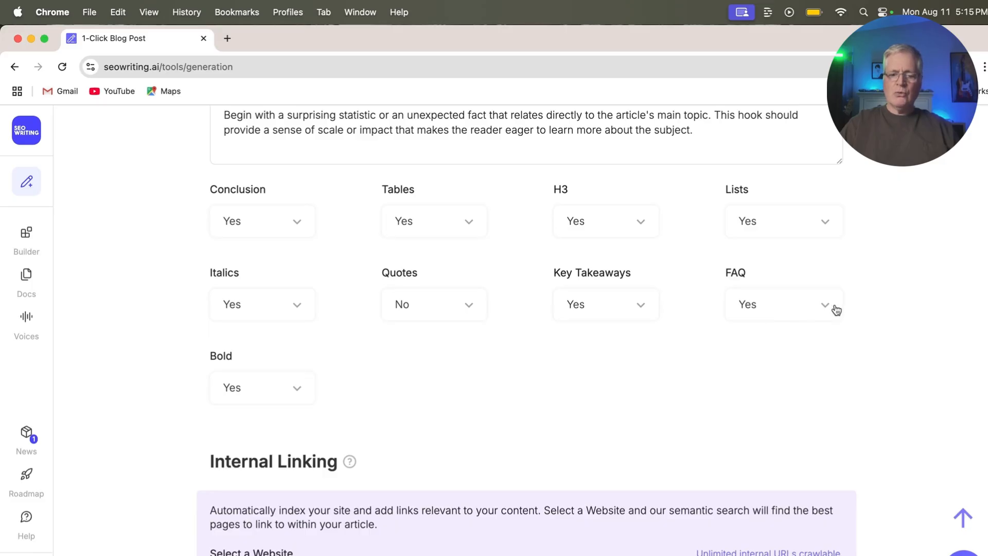
scroll("down", 3)
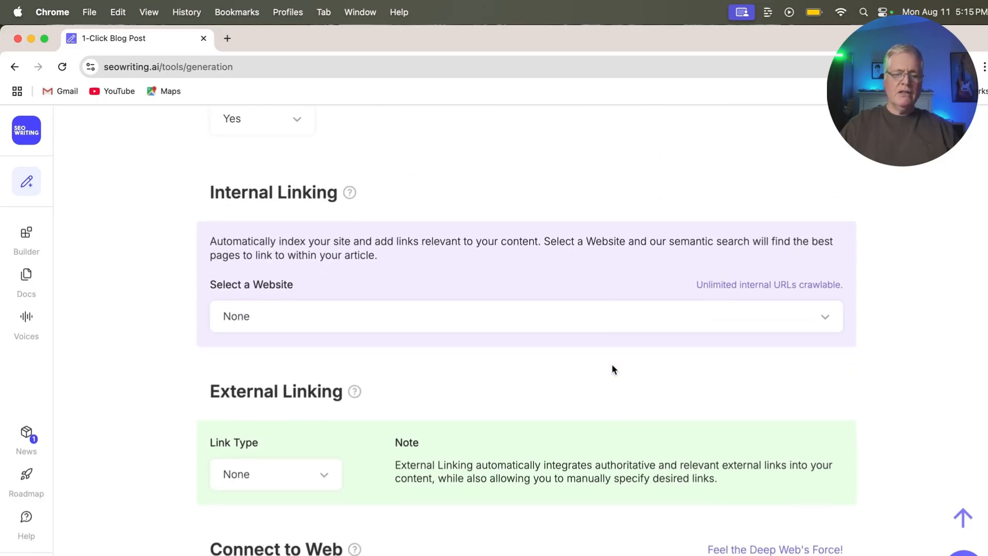
Set the External Linking link type to Automatic
scroll("down", 3)
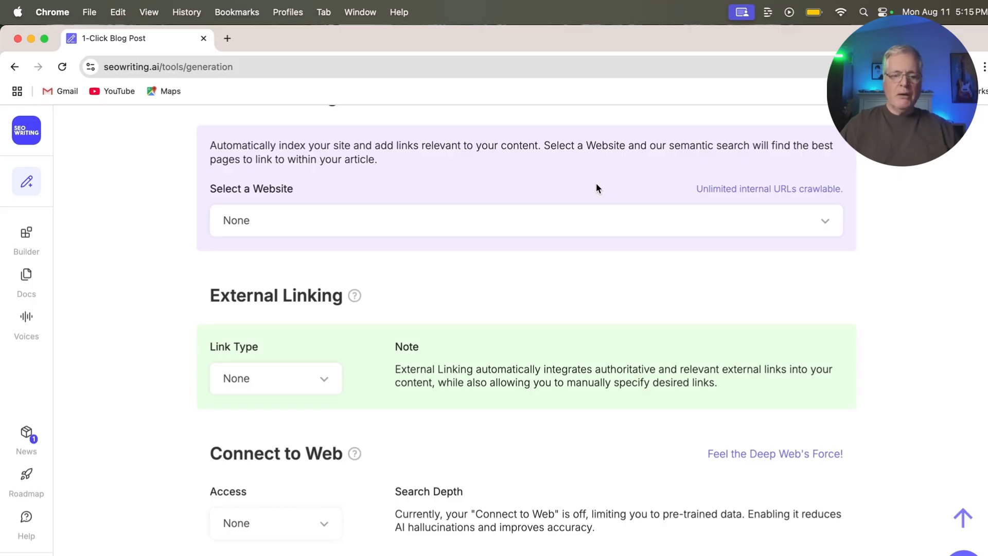
scroll("down", 3)
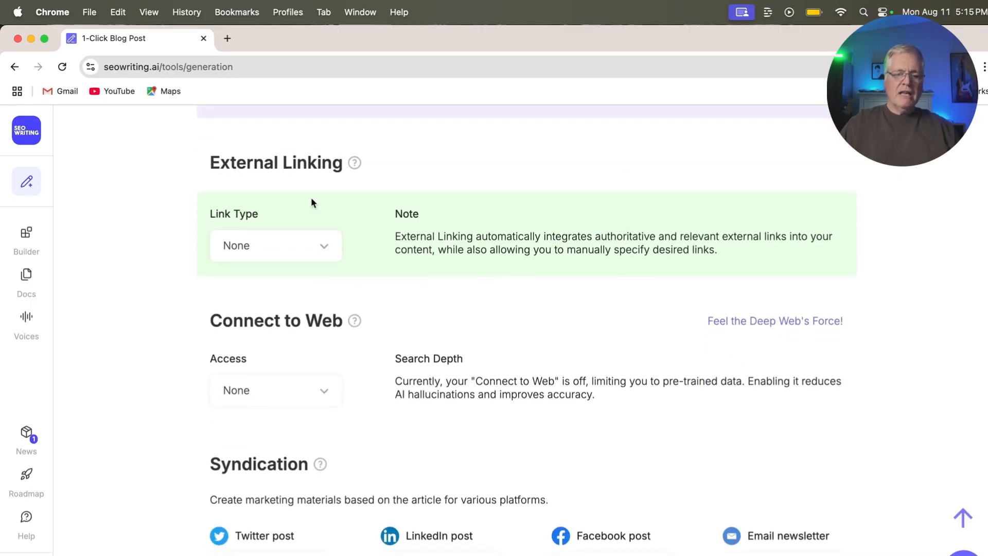
left_click(274, 245)
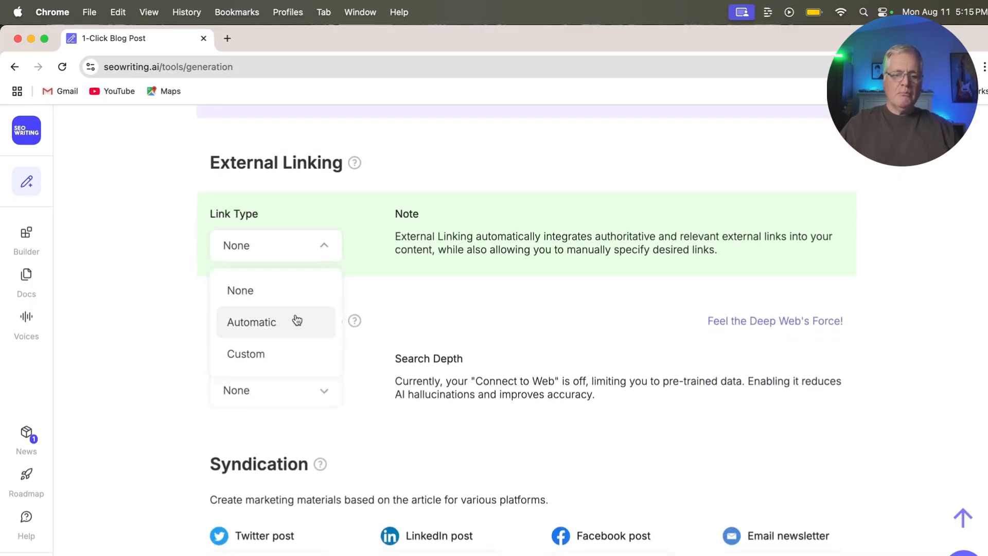
left_click(250, 322)
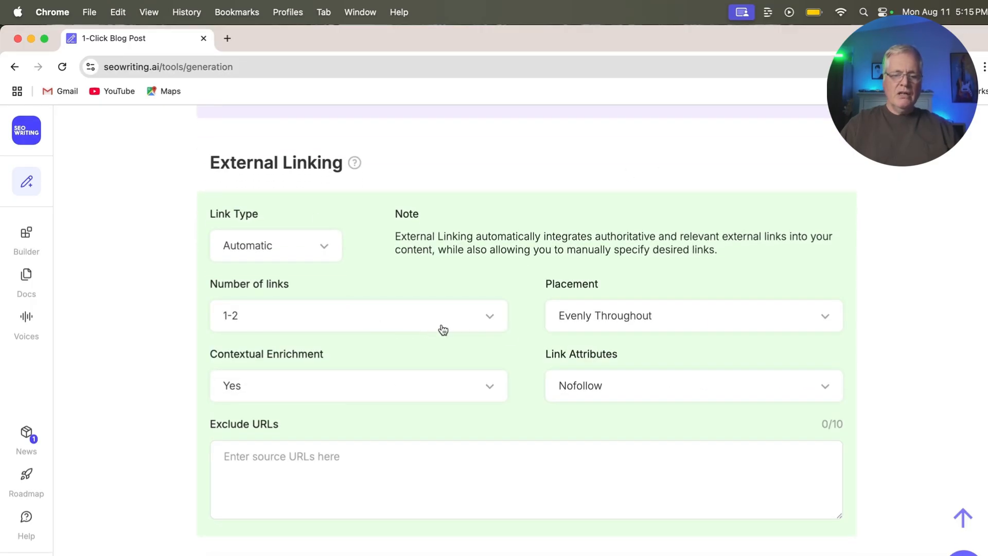
Set Connect to Web Access to Yes for real-time search
scroll("down", 3)
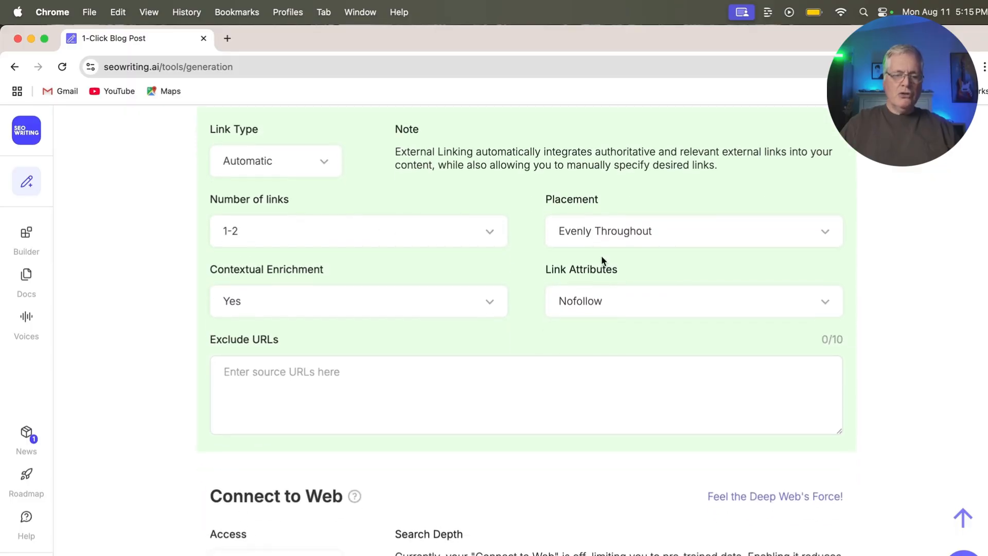
scroll("down", 3)
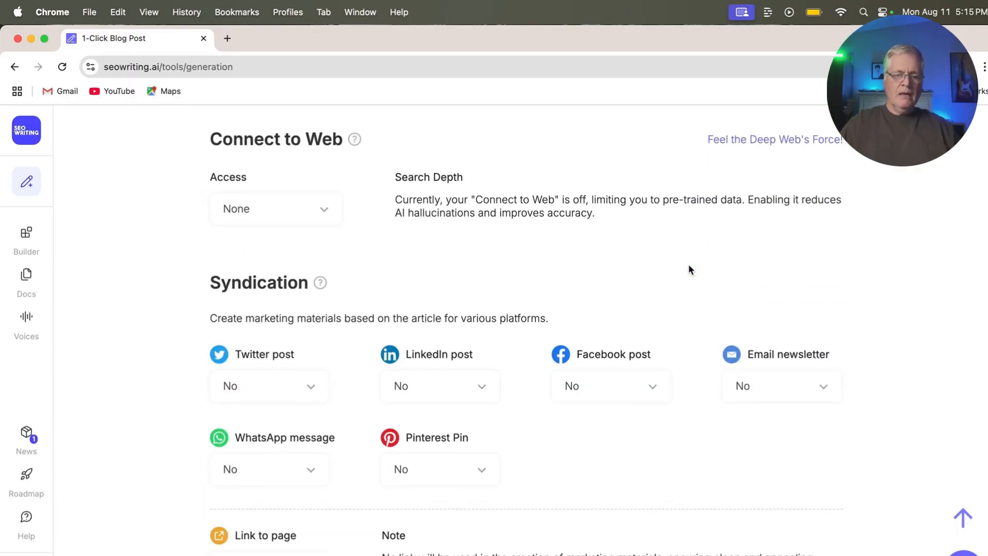
left_click(274, 208)
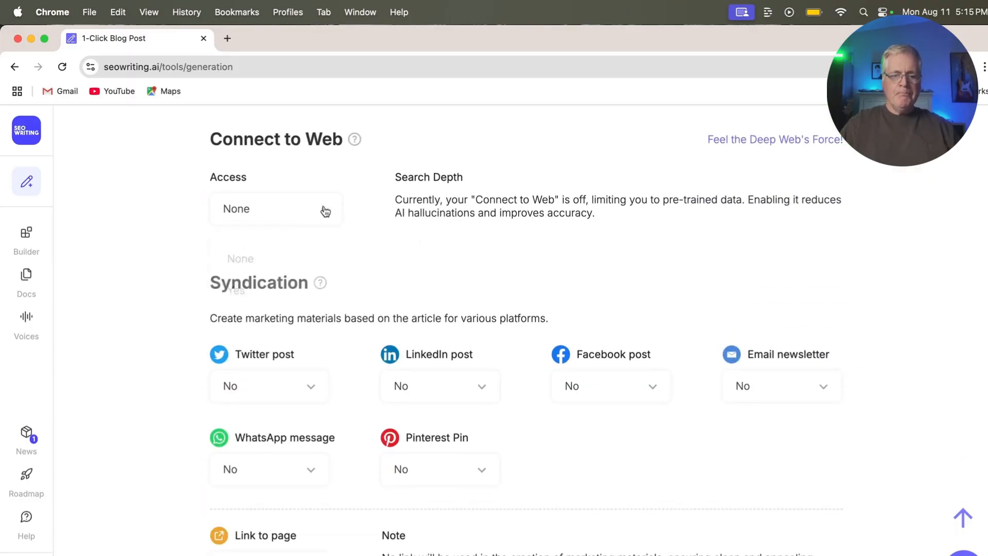
left_click(275, 209)
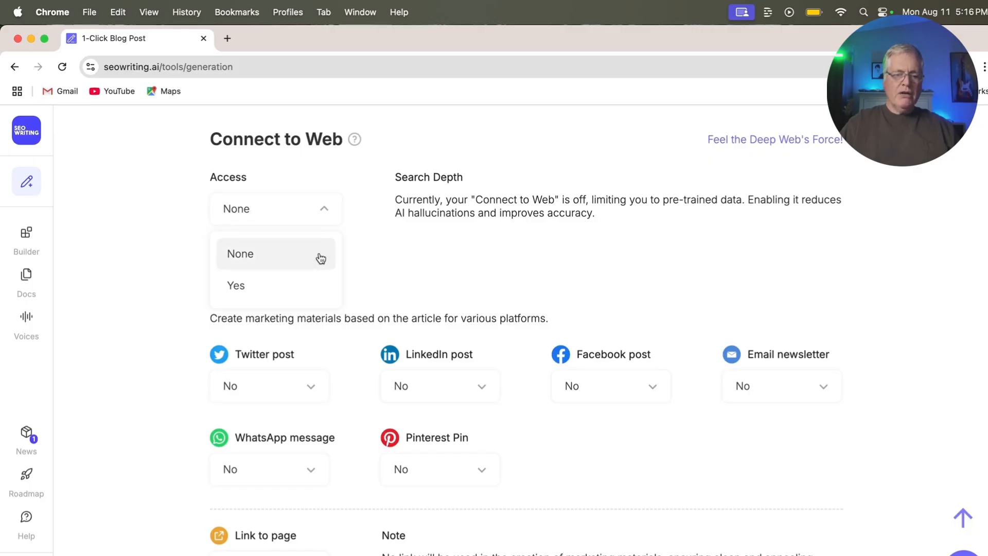
left_click(235, 284)
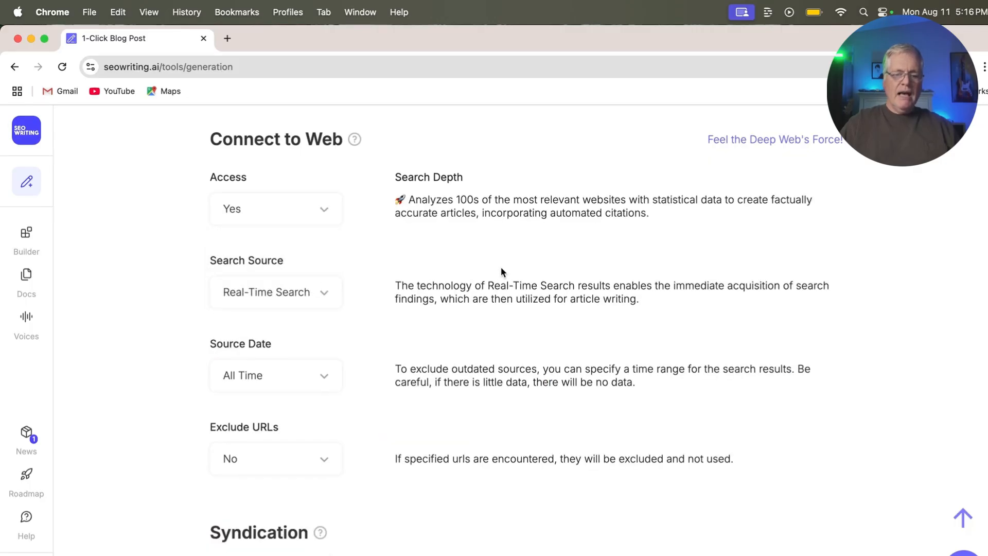
scroll("down", 3)
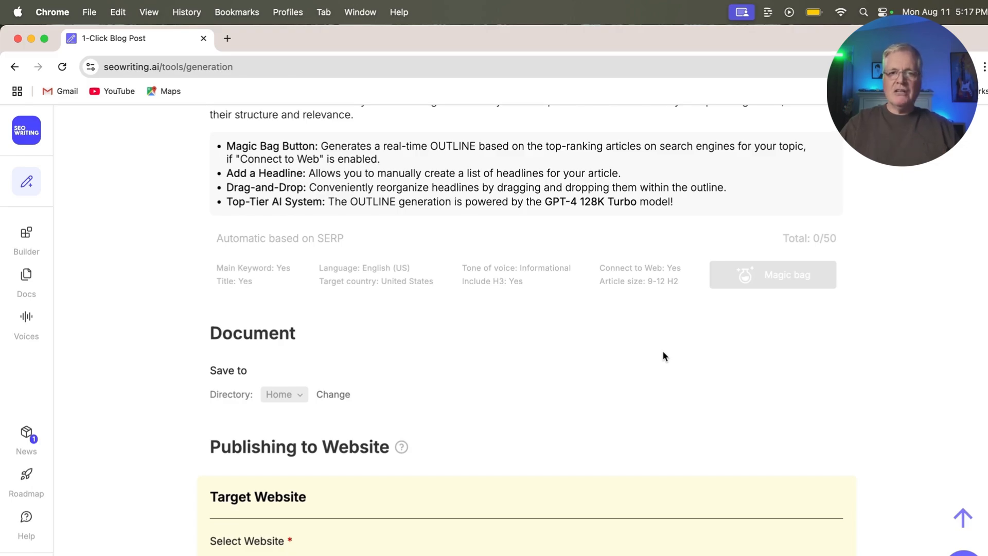
Run generation of the 'should i buy a hybrid or gas car' article from the form top
scroll("down", 3)
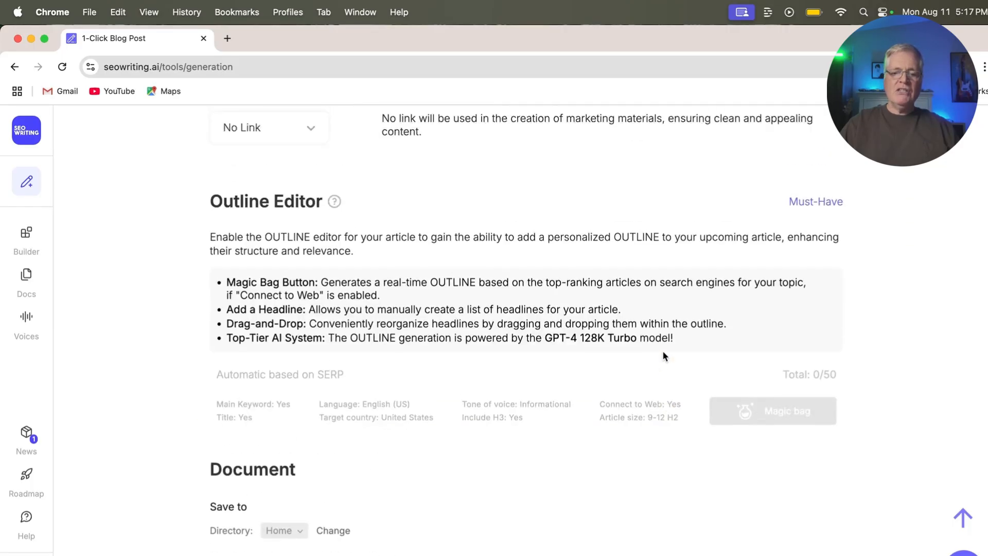
scroll("up", 3)
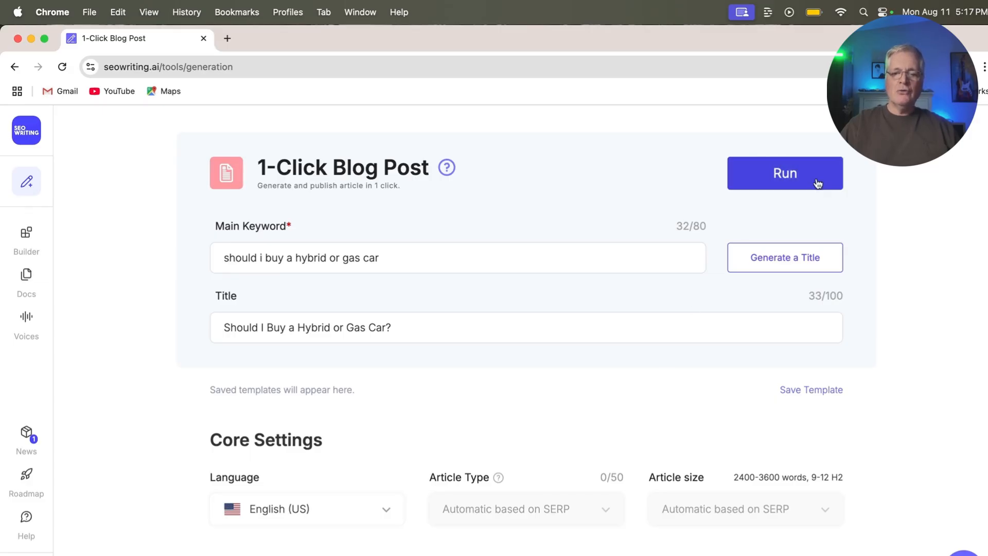
left_click(784, 173)
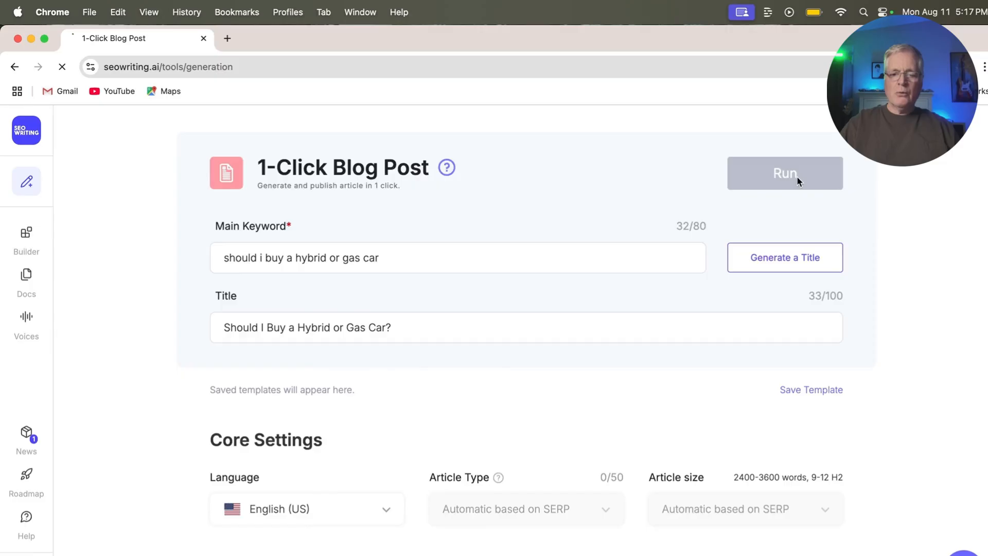
left_click(784, 174)
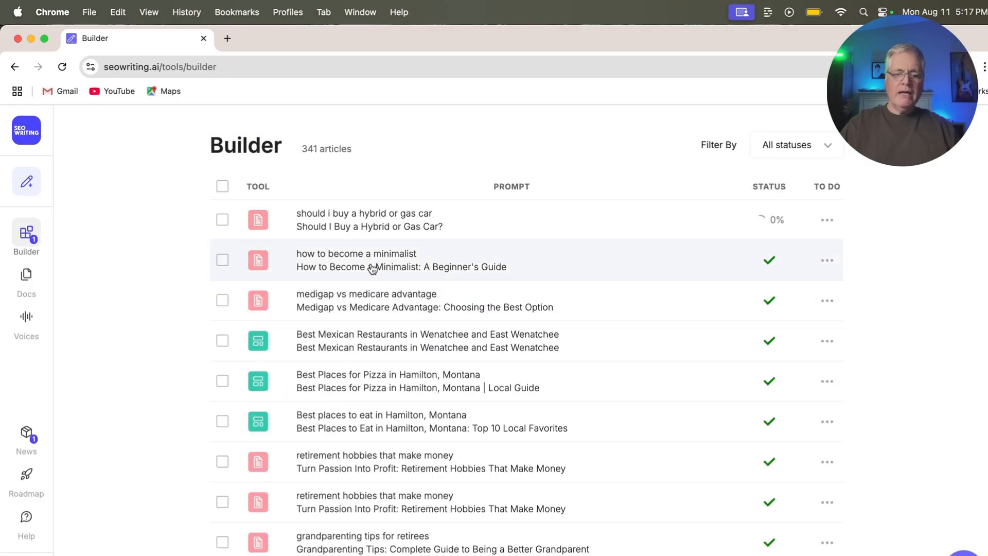
mouse_move(358, 318)
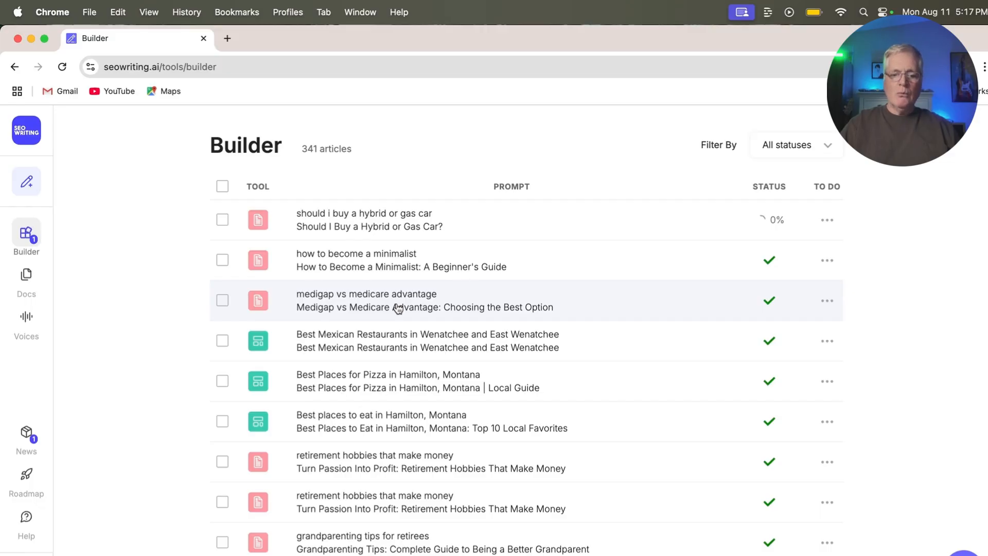
mouse_move(397, 309)
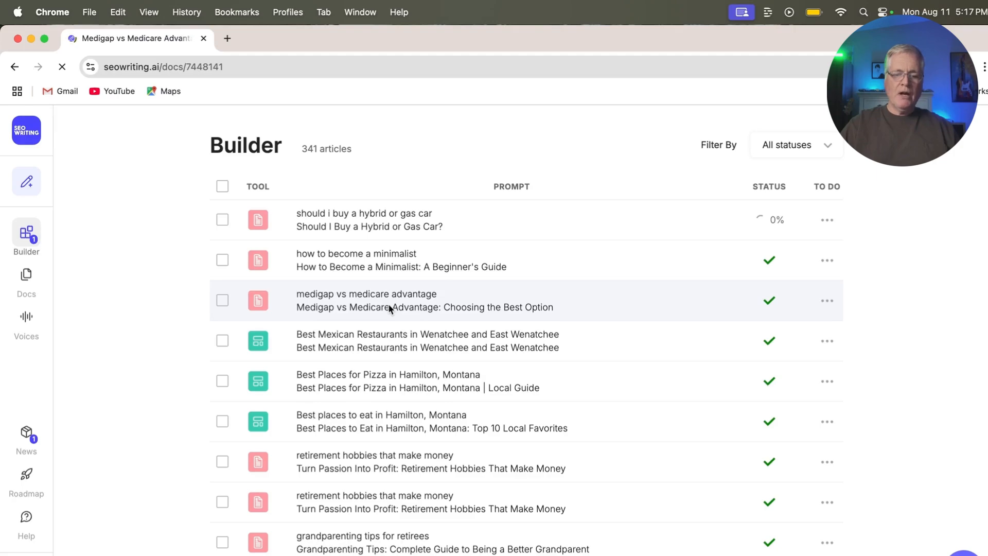
Open 'Medigap vs Medicare Advantage: Choosing the Best Option' from the Builder list
left_click(366, 300)
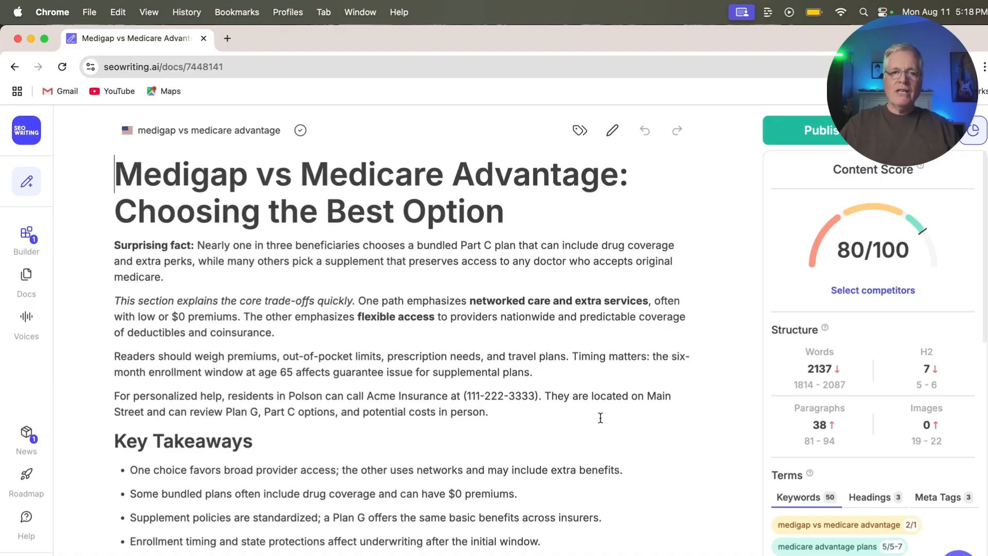
Scroll through the Medigap article, copy its full content, and switch to NeuronWriter
scroll("down", 3)
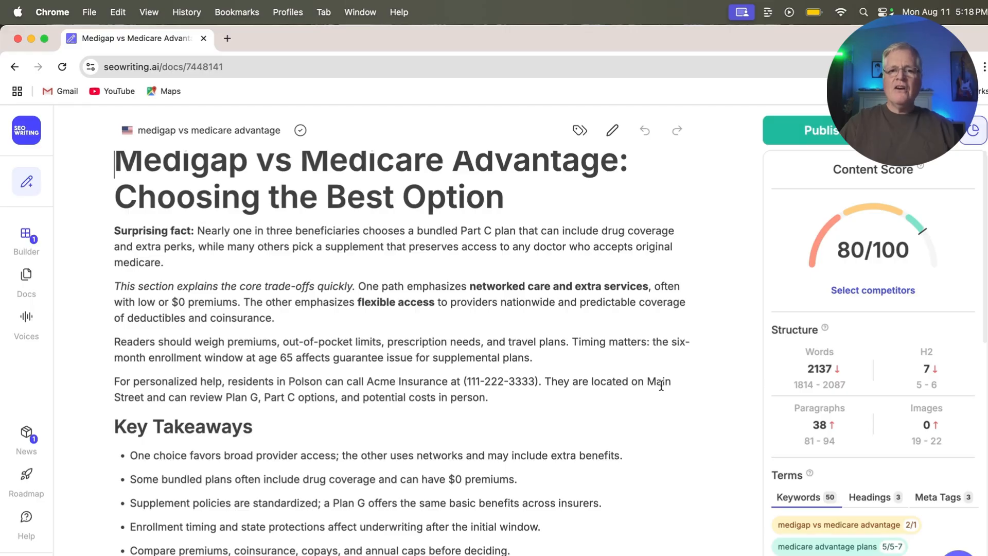
scroll("down", 3)
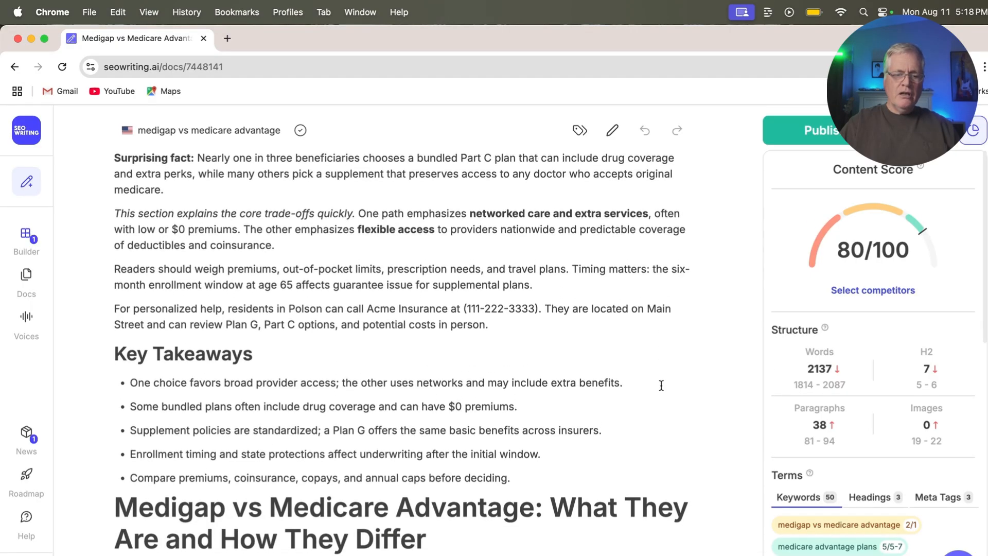
scroll("down", 3)
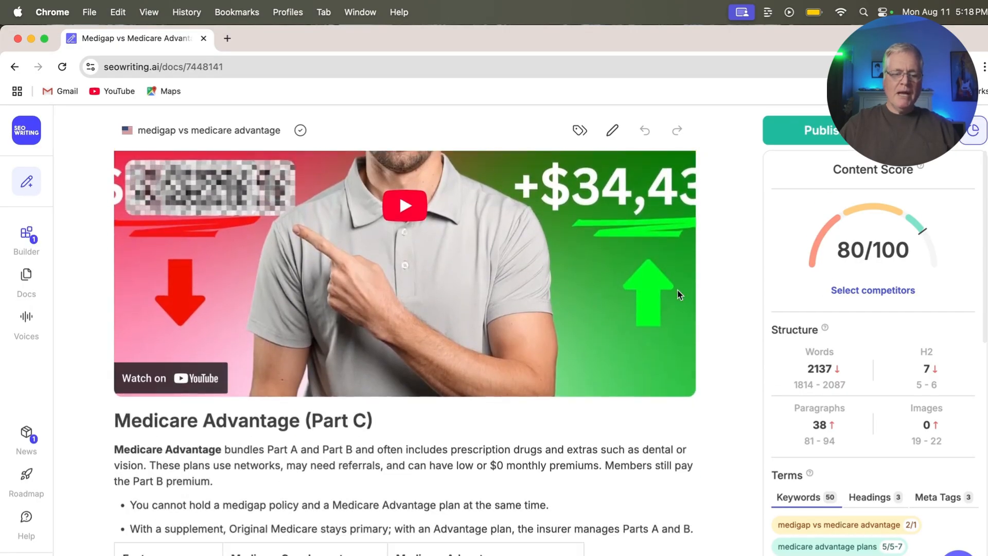
scroll("down", 3)
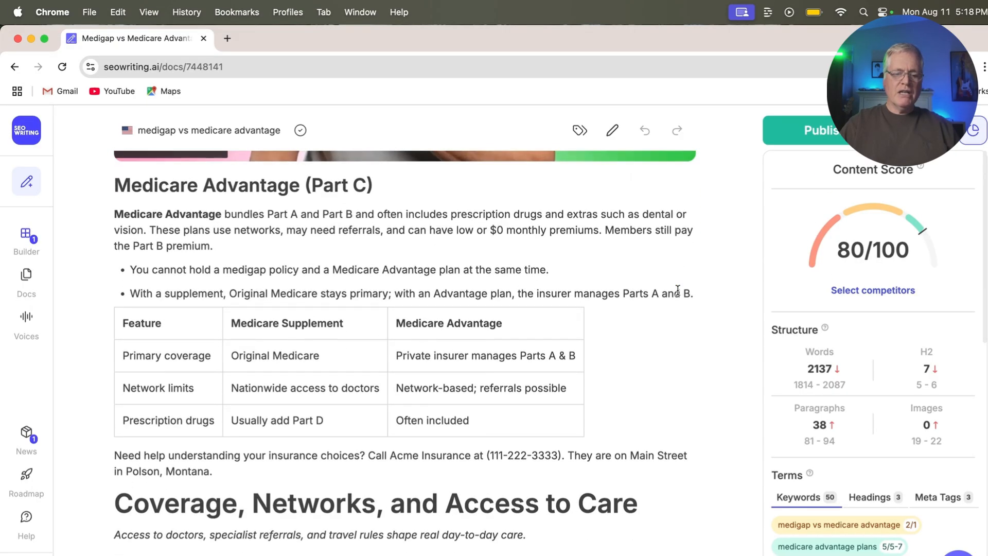
scroll("down", 3)
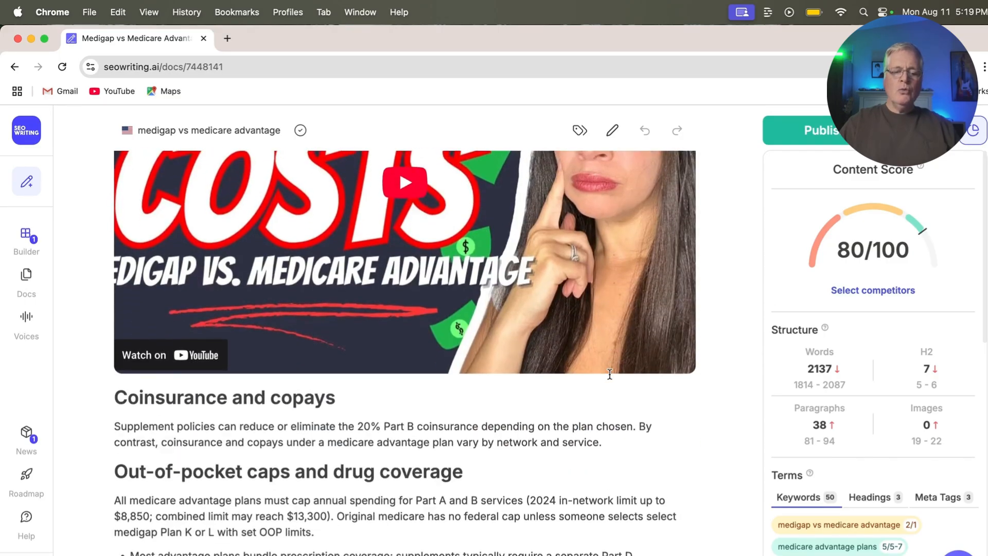
scroll("down", 3)
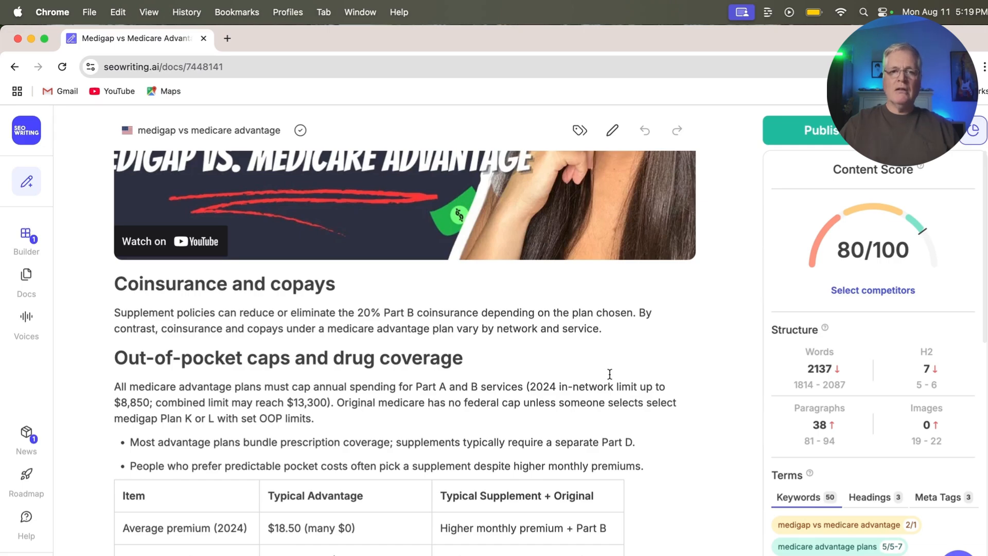
scroll("down", 3)
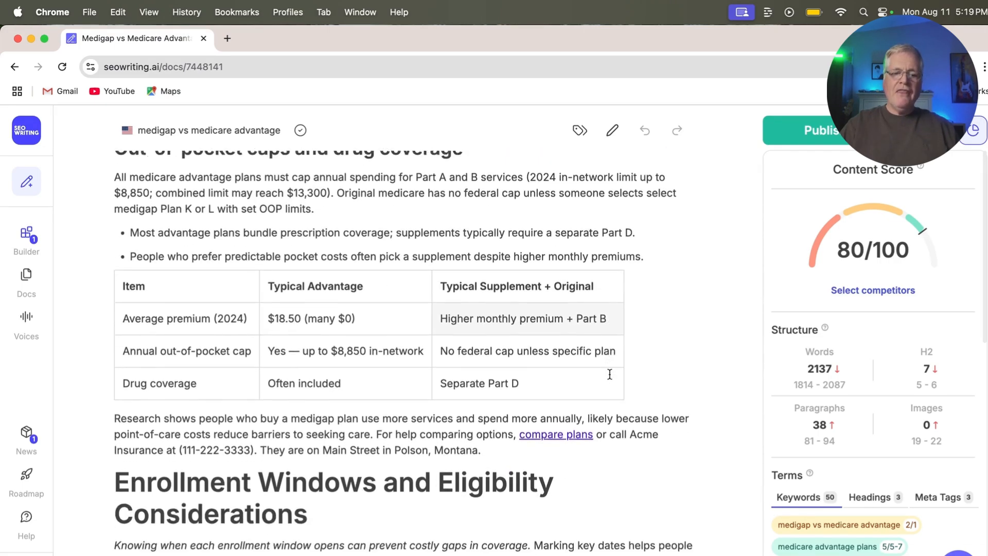
scroll("down", 3)
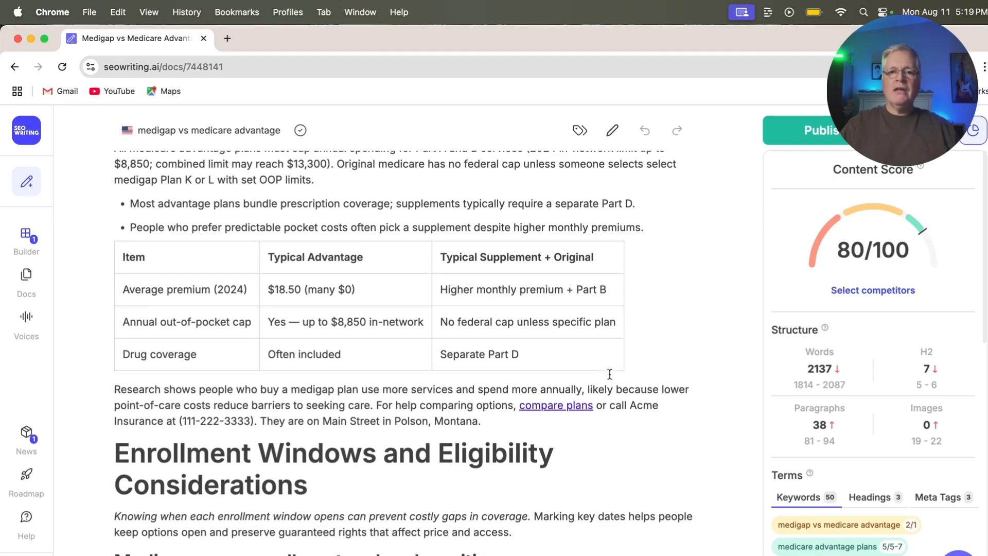
scroll("down", 3)
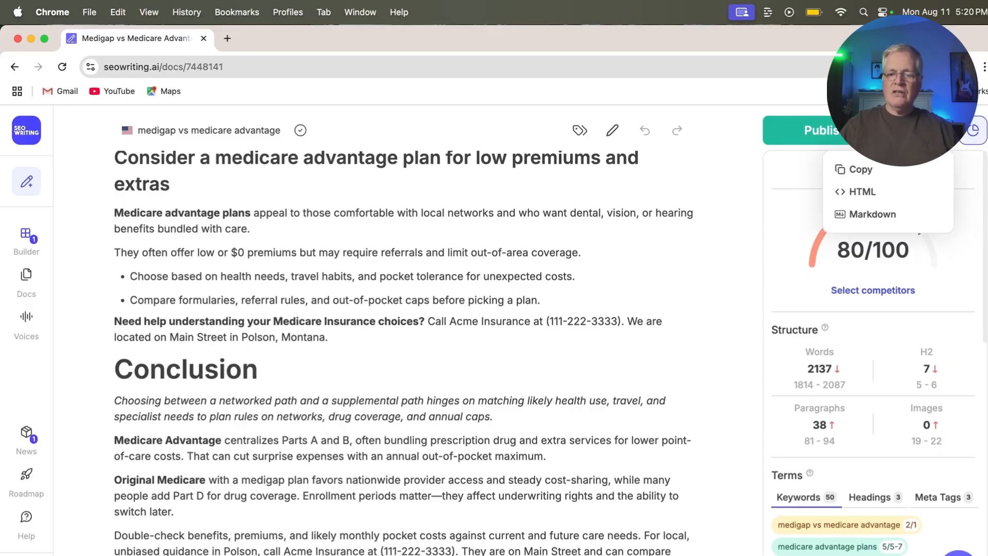
left_click(860, 169)
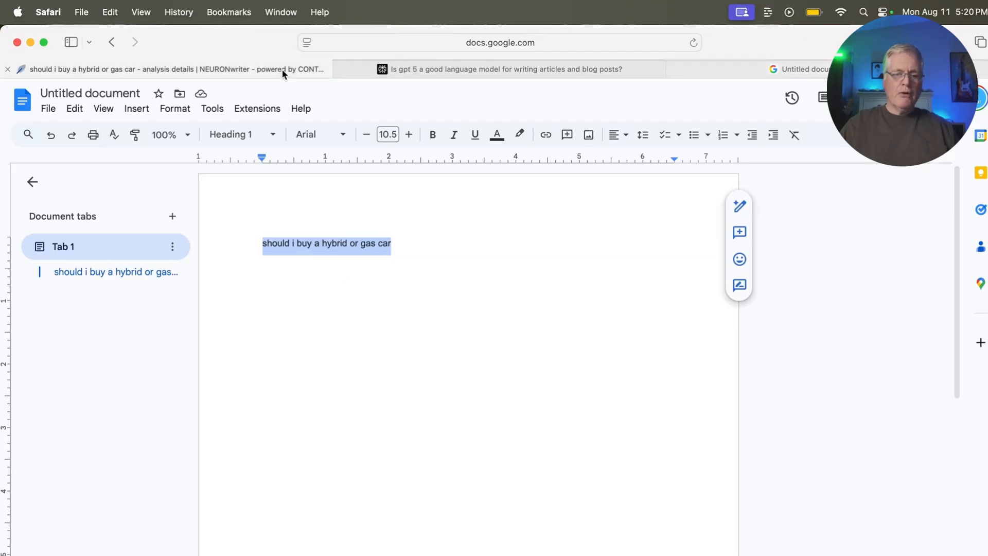
left_click(158, 68)
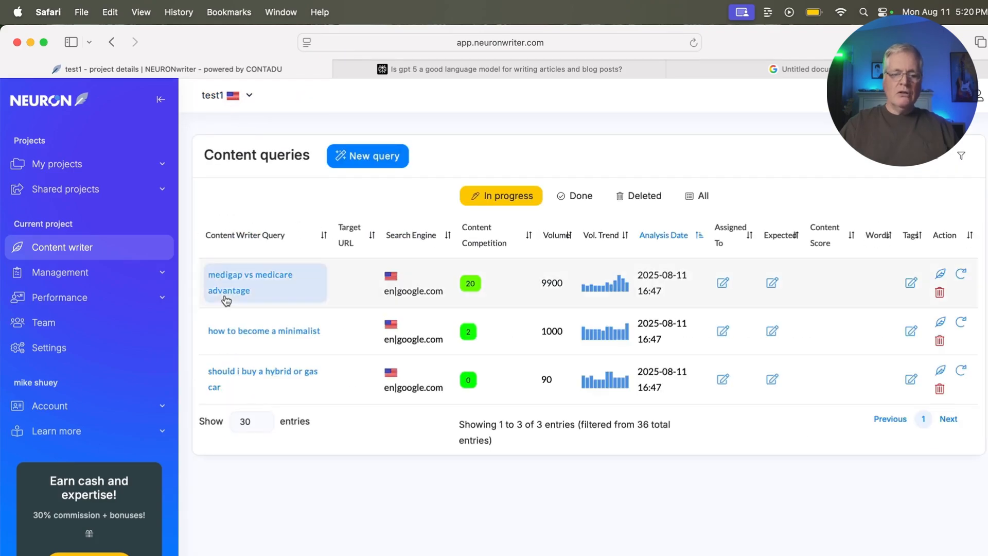
Open the 'medigap vs medicare advantage' query and paste the article into its editor
left_click(250, 281)
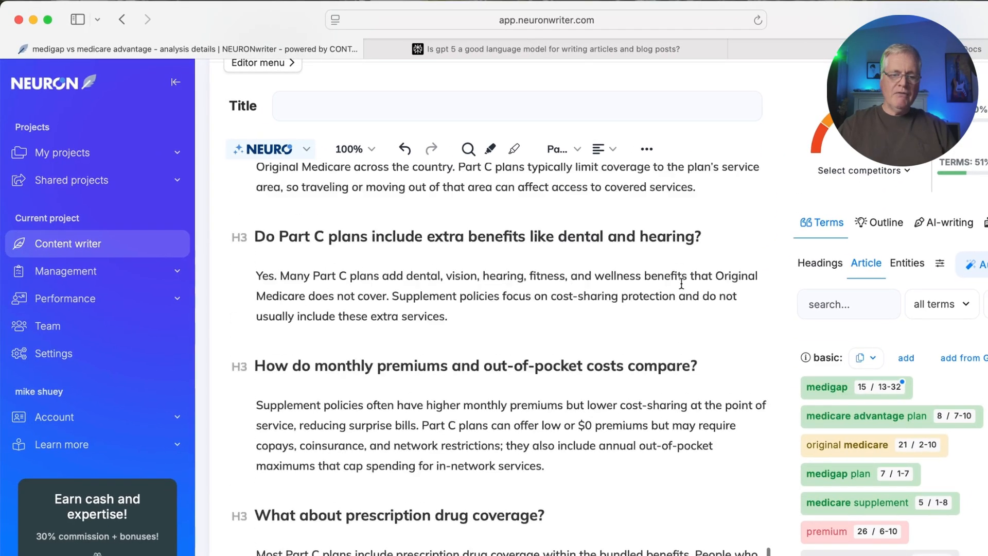
scroll("down", 3)
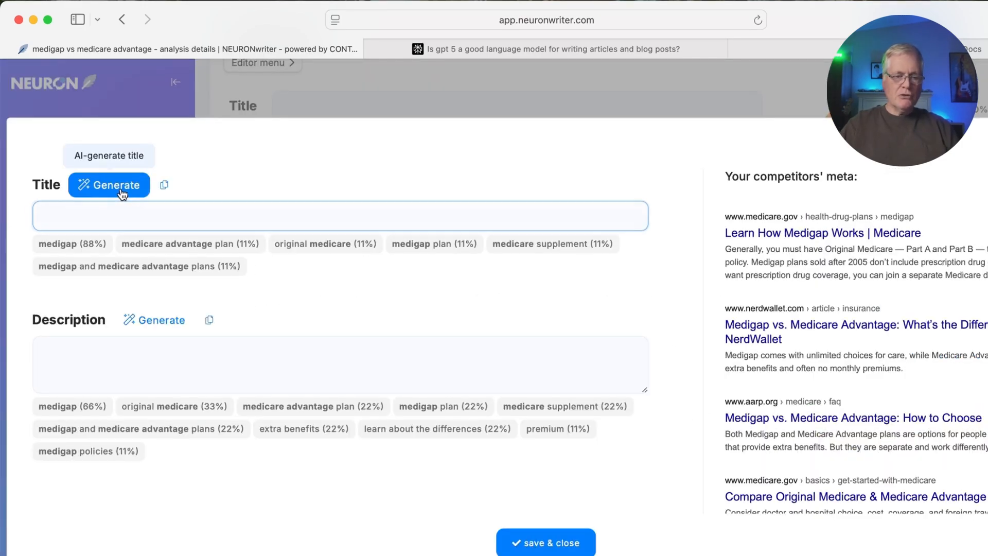
Generate an AI-written title for the Medigap article in NeuronWriter
left_click(108, 185)
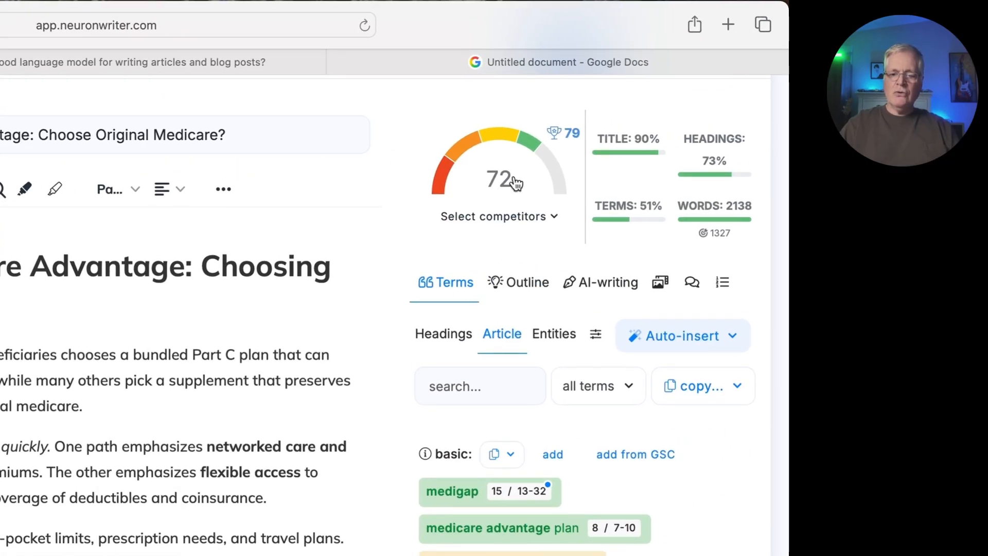
mouse_move(559, 133)
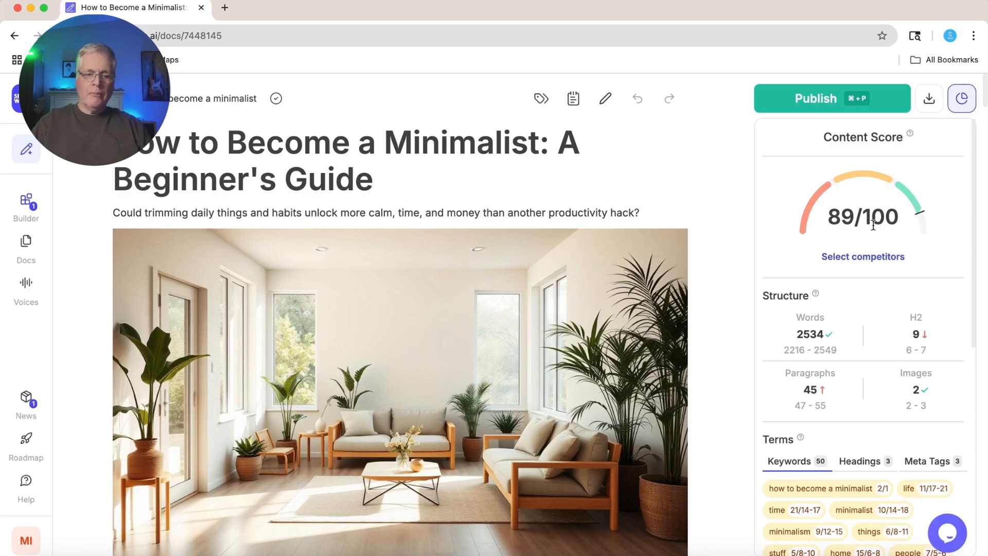
mouse_move(400, 391)
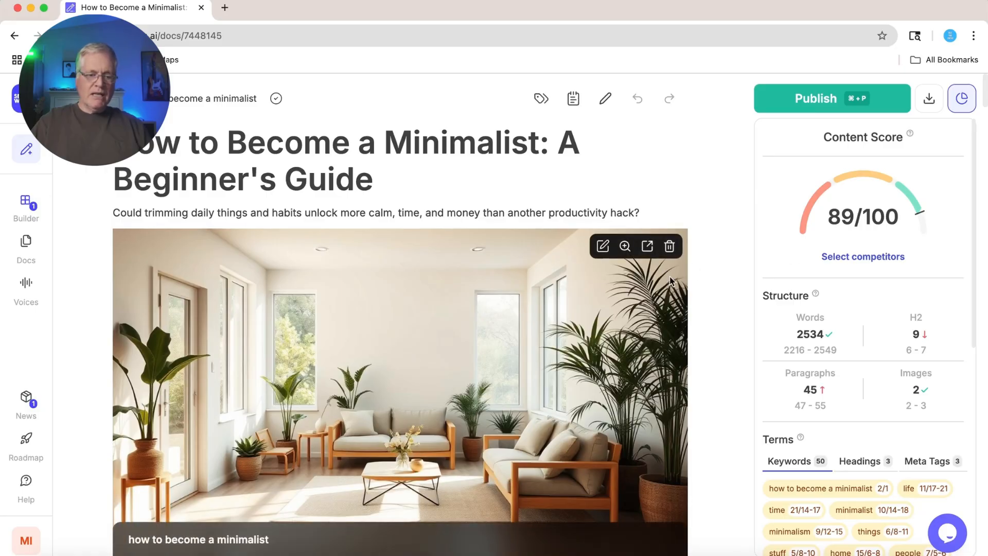
Scroll through the minimalist article's introduction and first sections
scroll("down", 3)
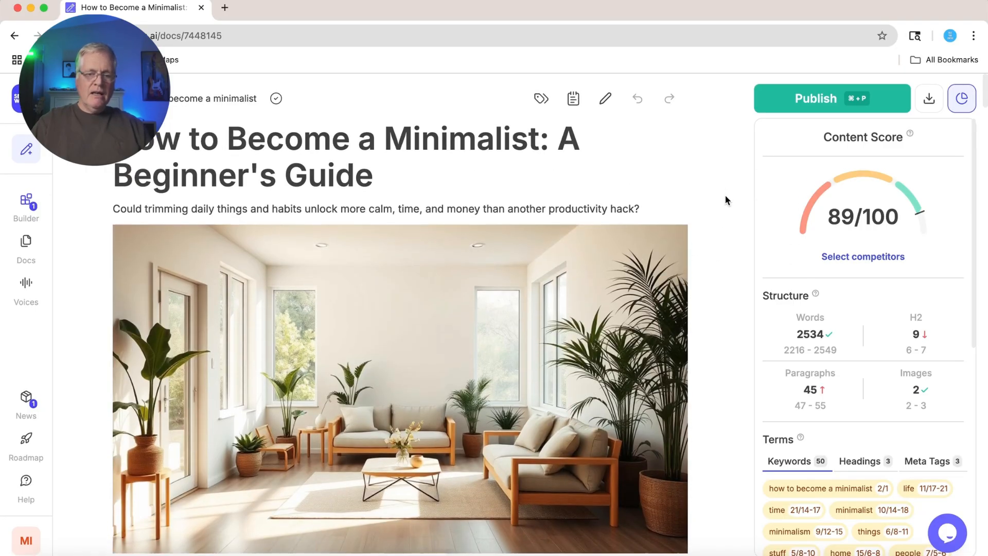
scroll("down", 3)
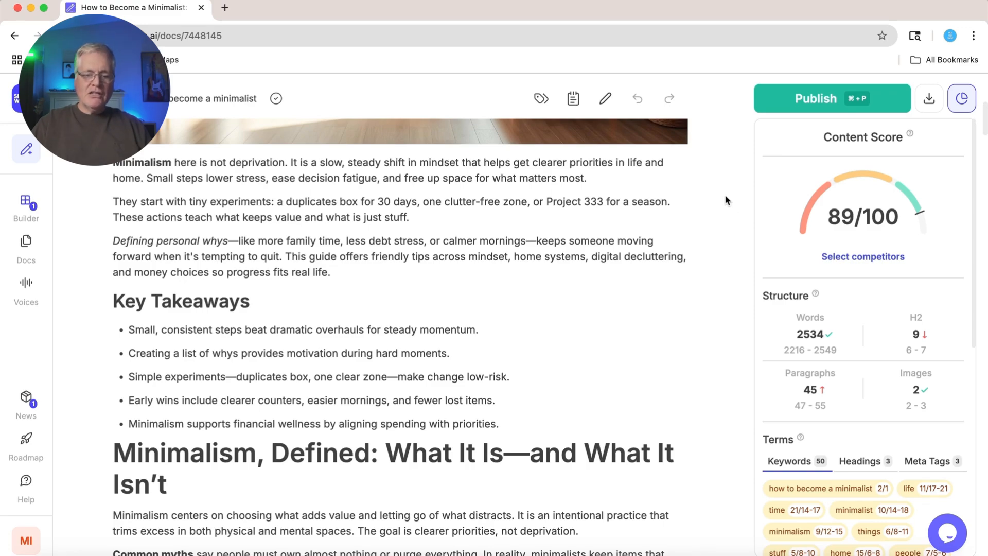
scroll("down", 3)
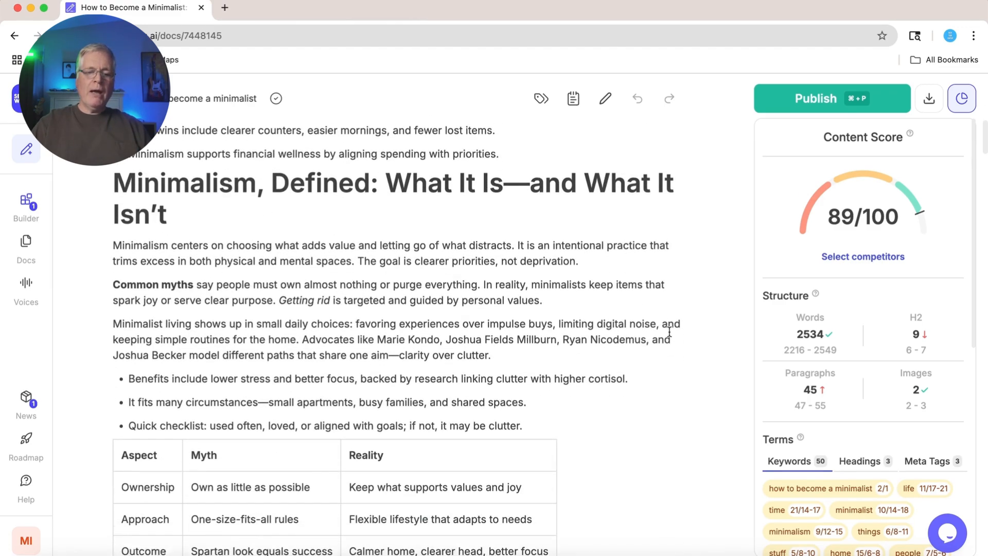
scroll("down", 3)
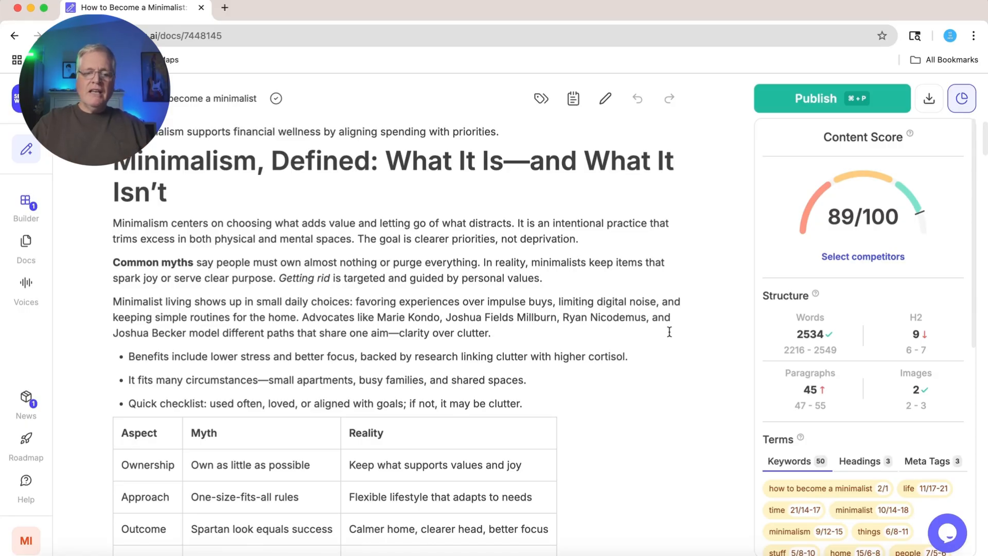
scroll("down", 3)
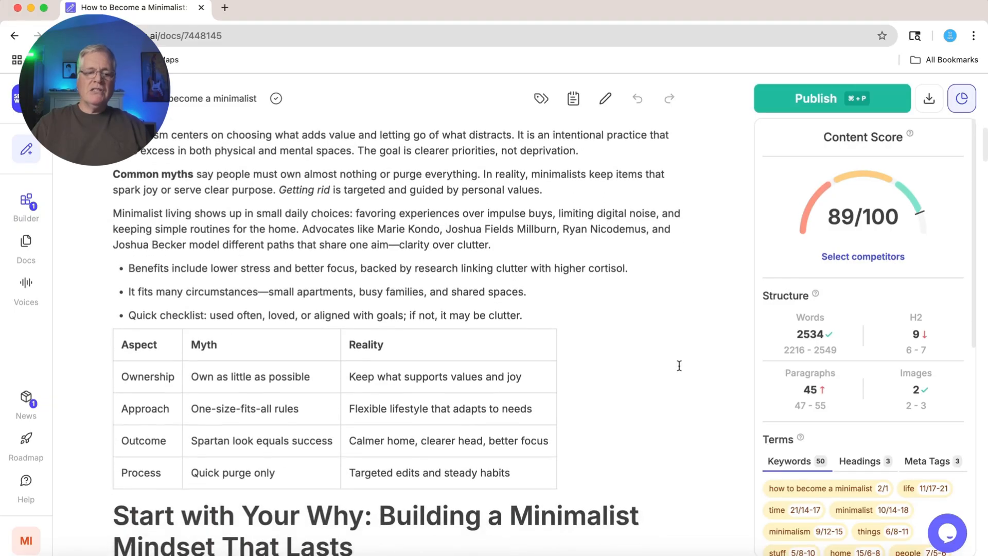
scroll("down", 3)
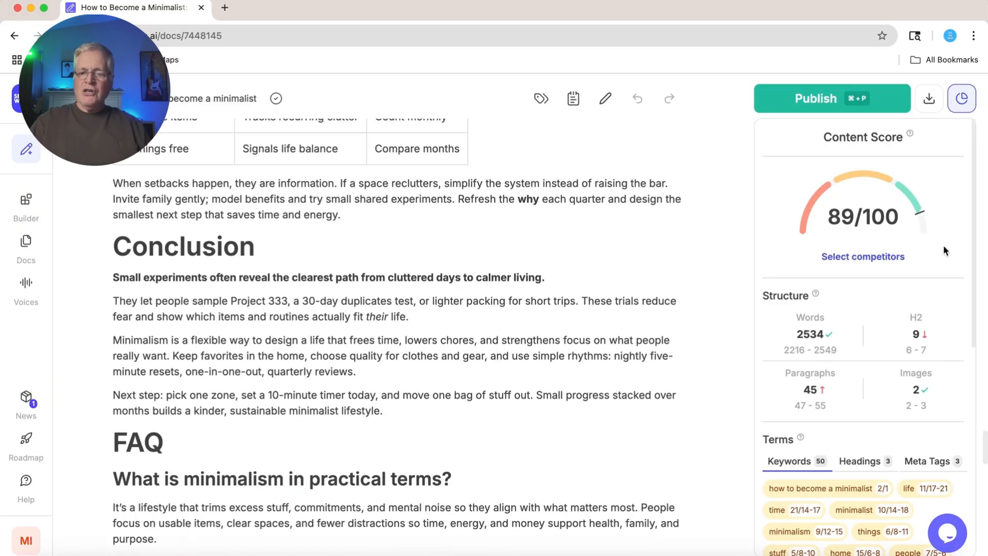
mouse_move(808, 252)
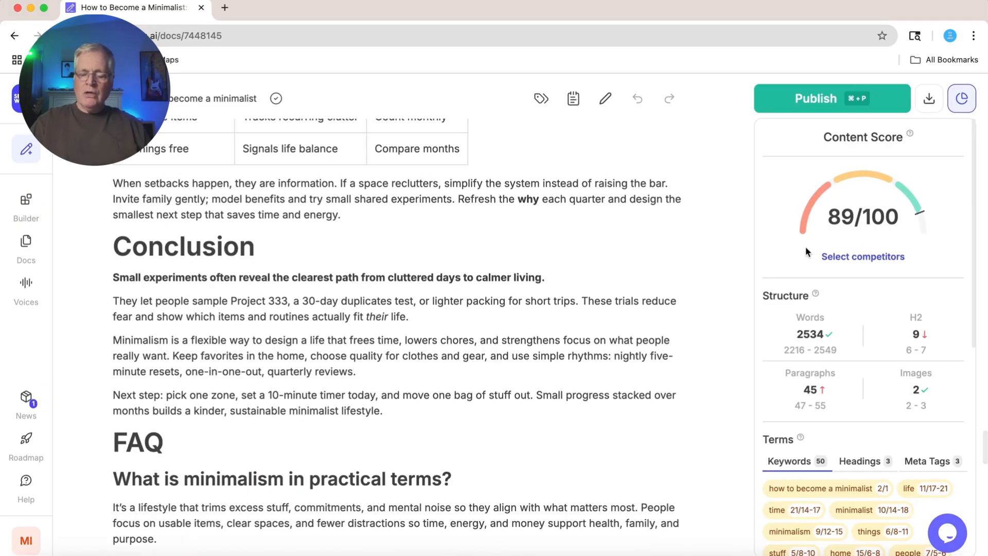
mouse_move(901, 238)
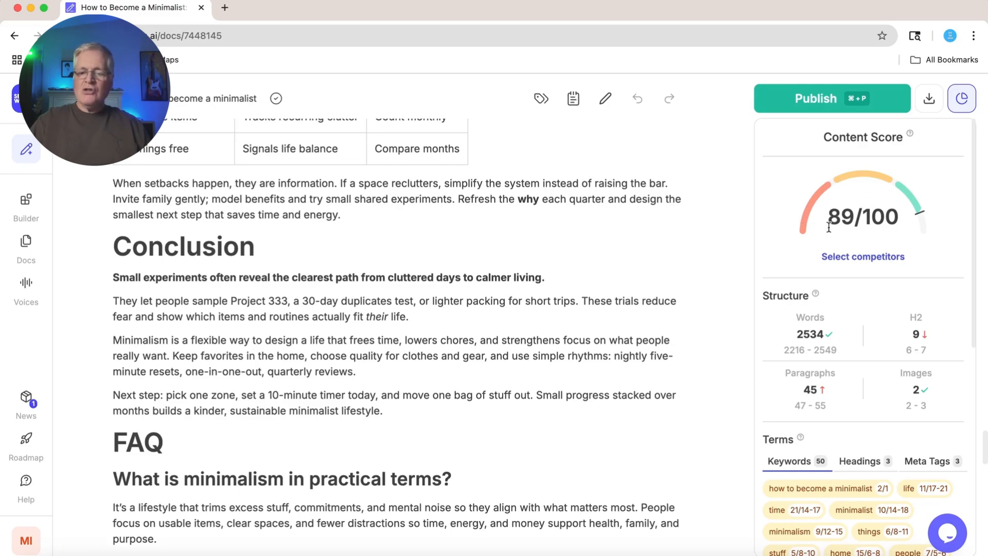
mouse_move(887, 221)
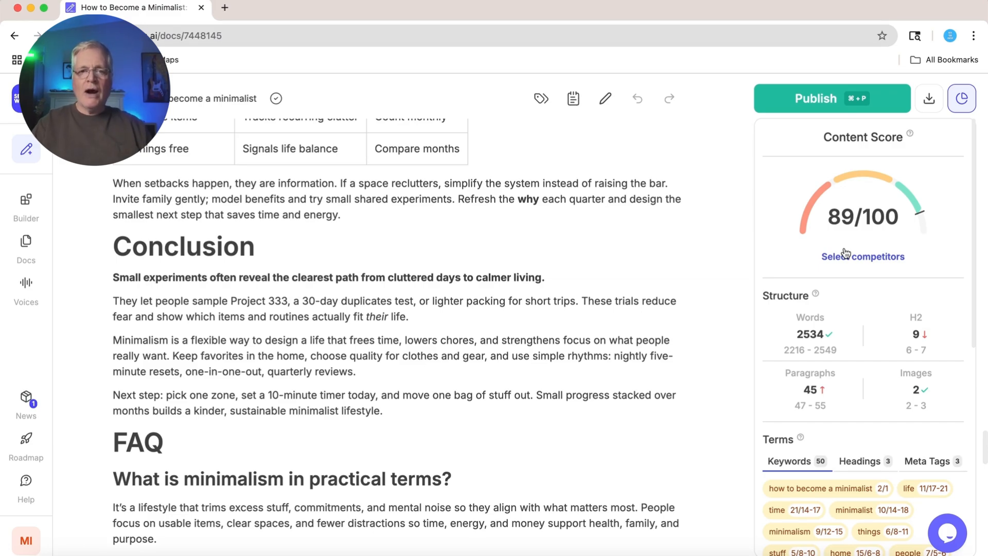
left_click(928, 98)
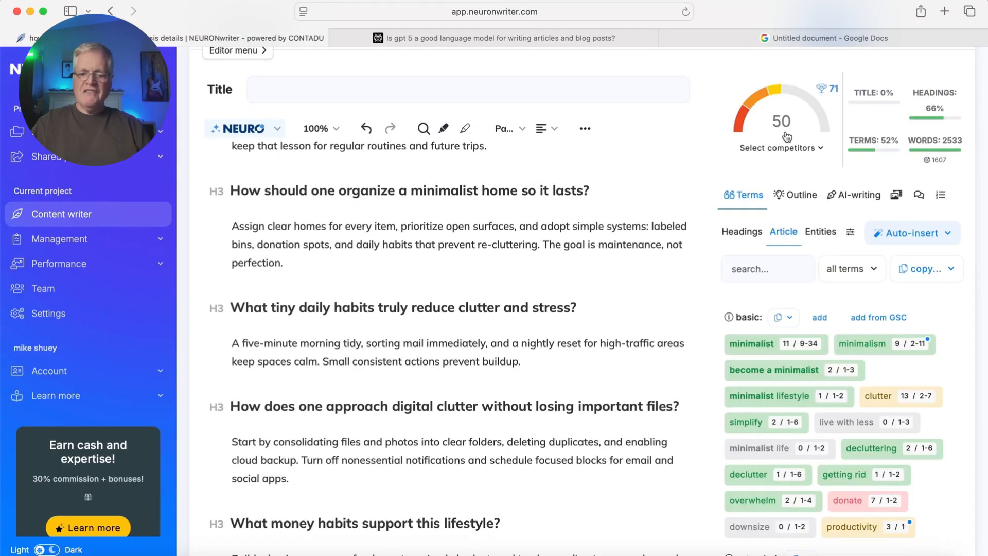
Enter and save the title 'Minimalism for Beginners: Your Simple Guide to a Minimalist Life'
scroll("down", 3)
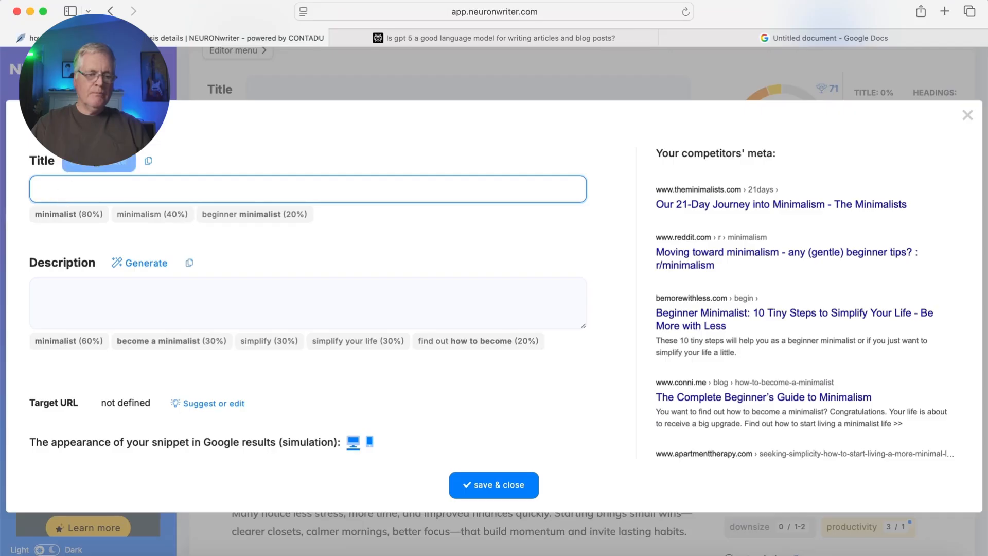
type("Minimalism for Beginners: Your Simple Guide to a Minimalist Life")
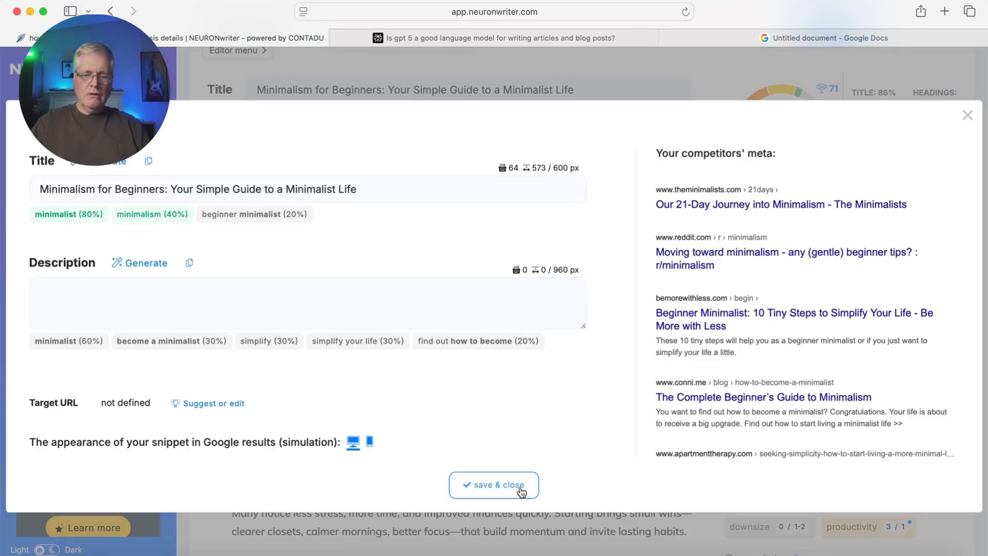
left_click(493, 485)
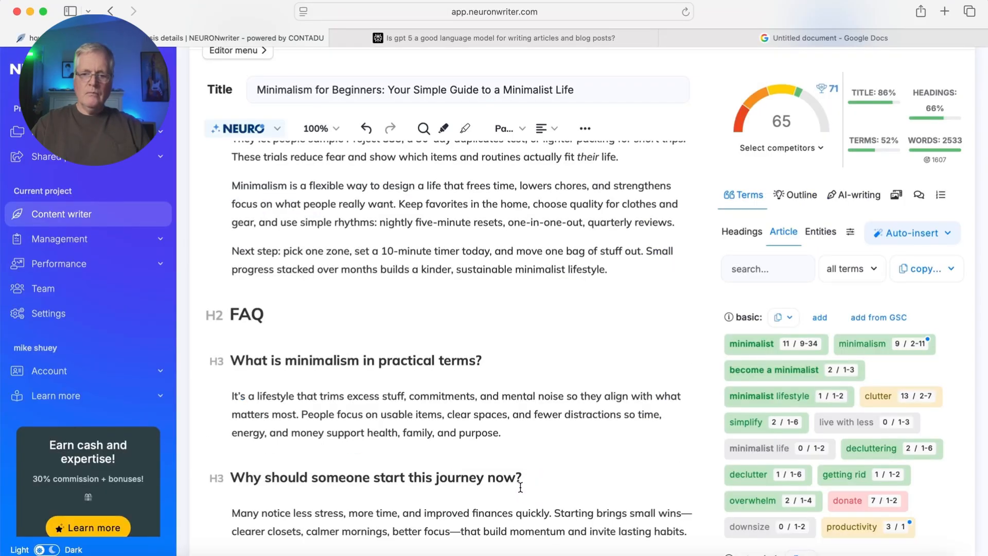
mouse_move(803, 149)
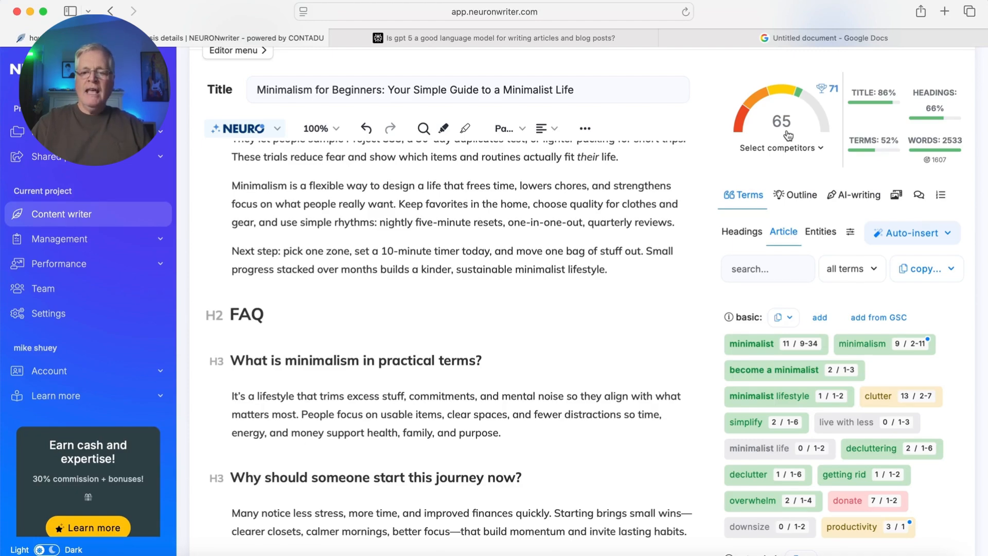
mouse_move(833, 88)
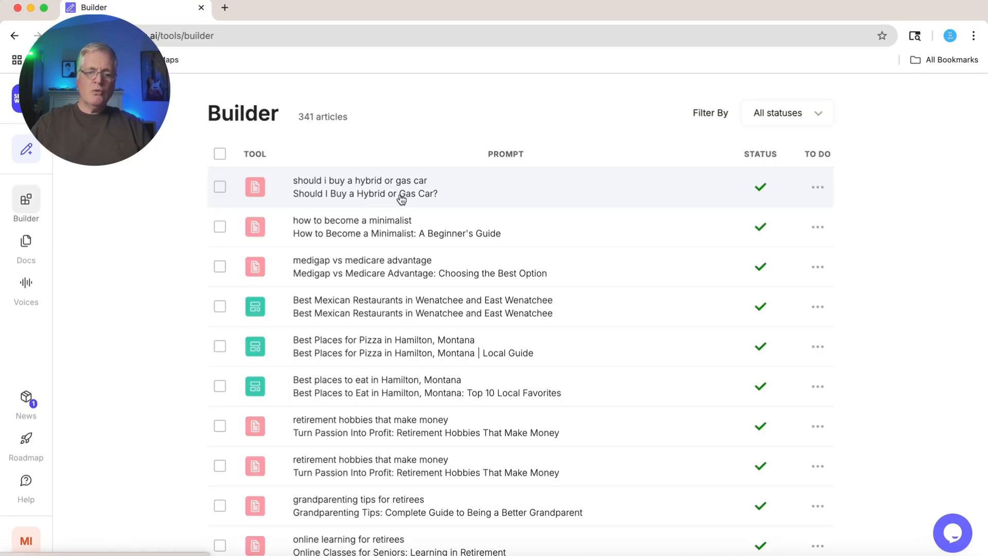
Open and read through the hybrid-or-gas-car article, then bring up its NeuronWriter tab
left_click(364, 194)
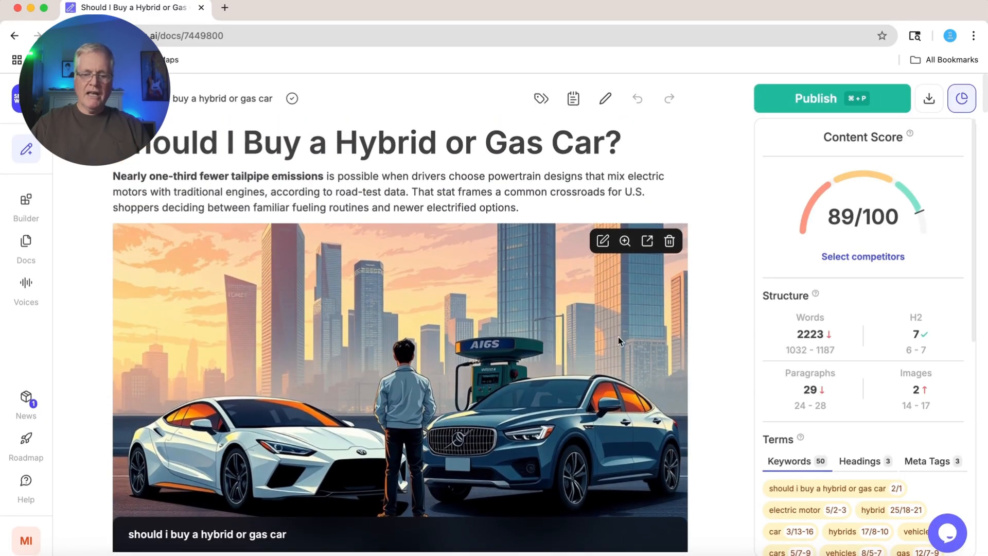
scroll("down", 3)
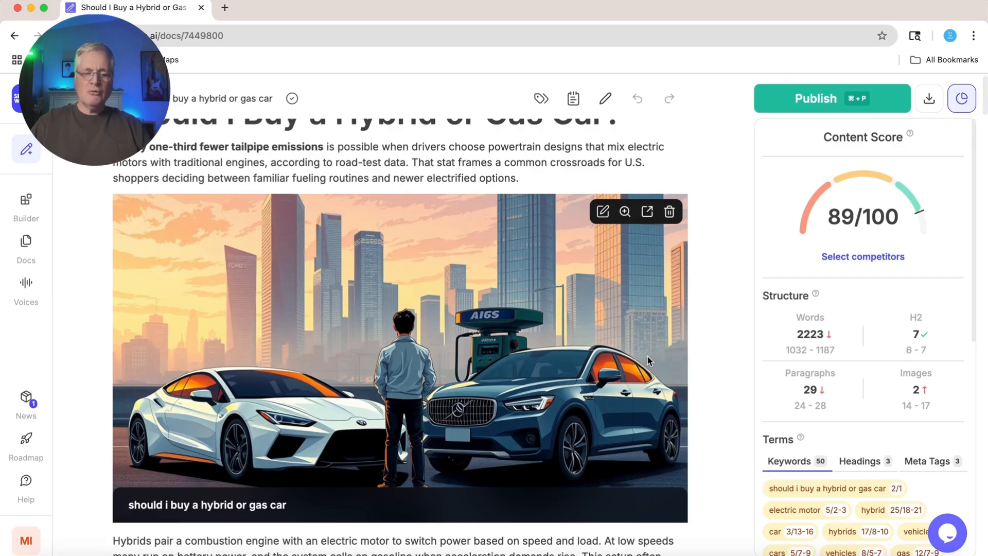
scroll("down", 3)
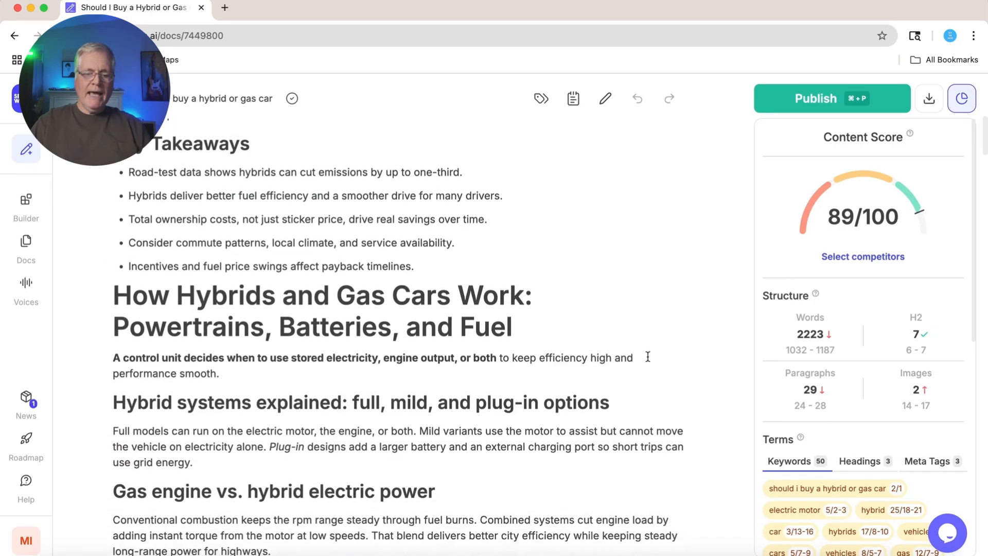
scroll("down", 3)
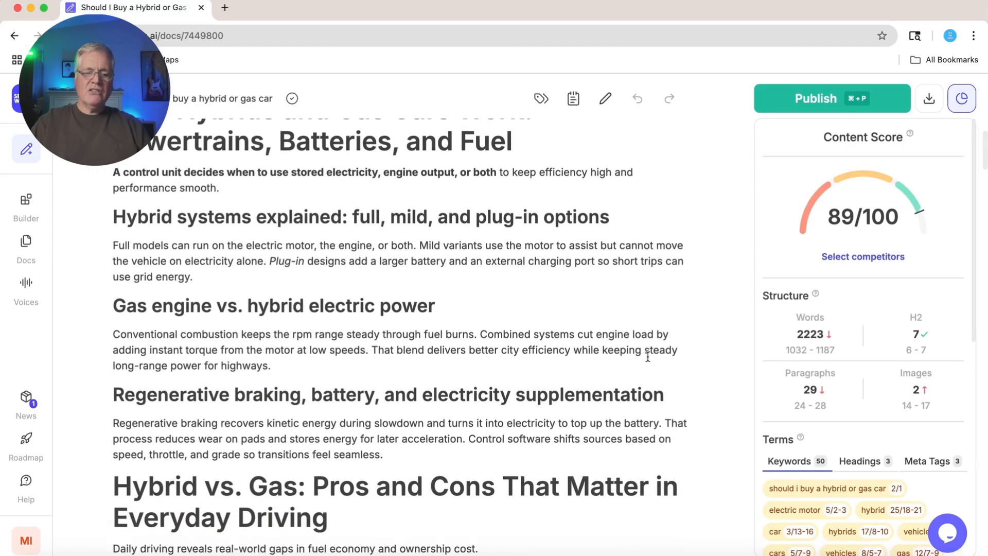
scroll("down", 3)
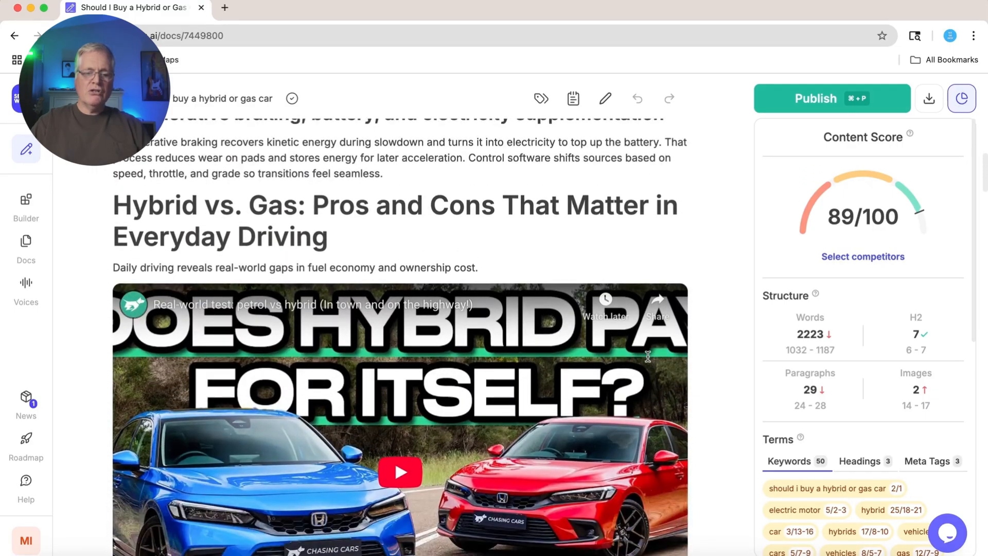
scroll("down", 3)
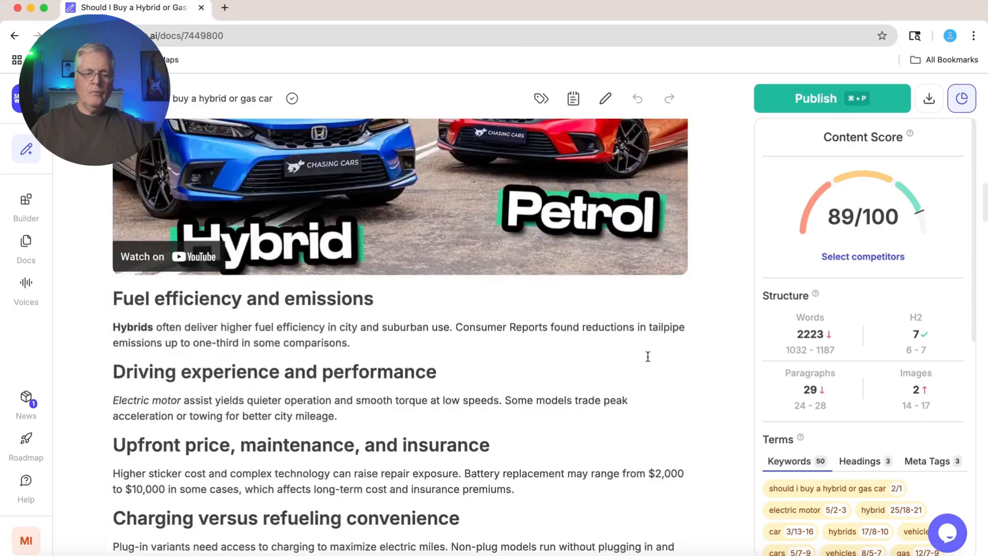
scroll("down", 3)
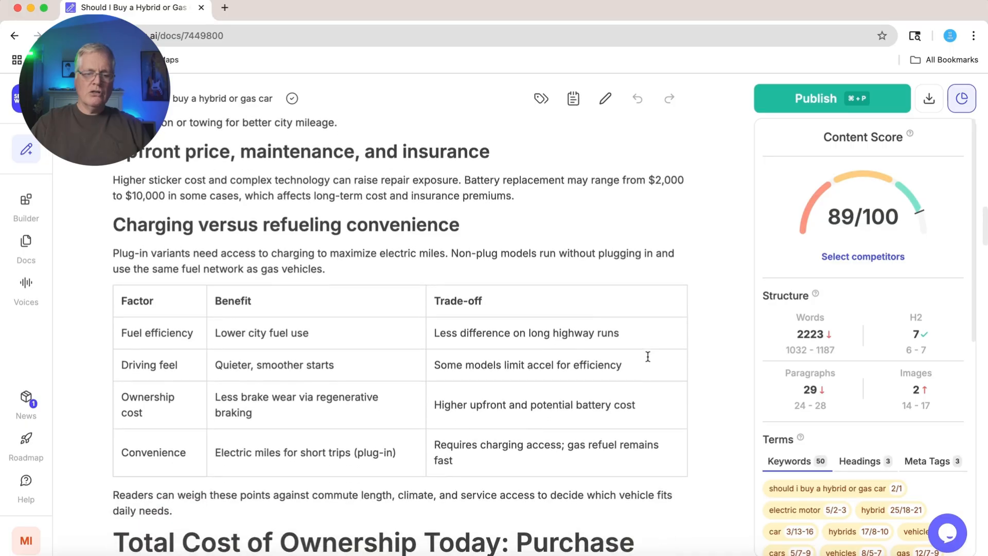
scroll("down", 3)
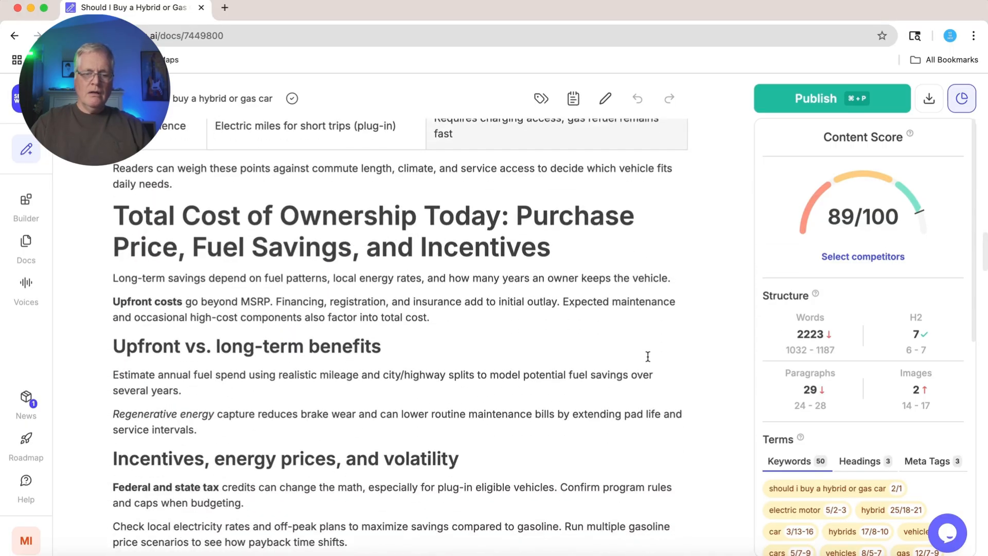
scroll("down", 3)
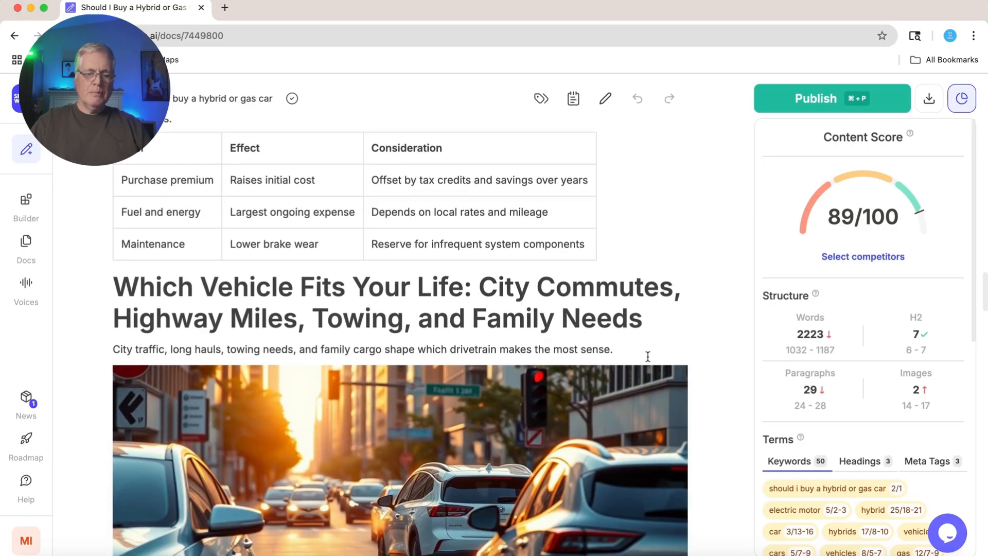
scroll("down", 3)
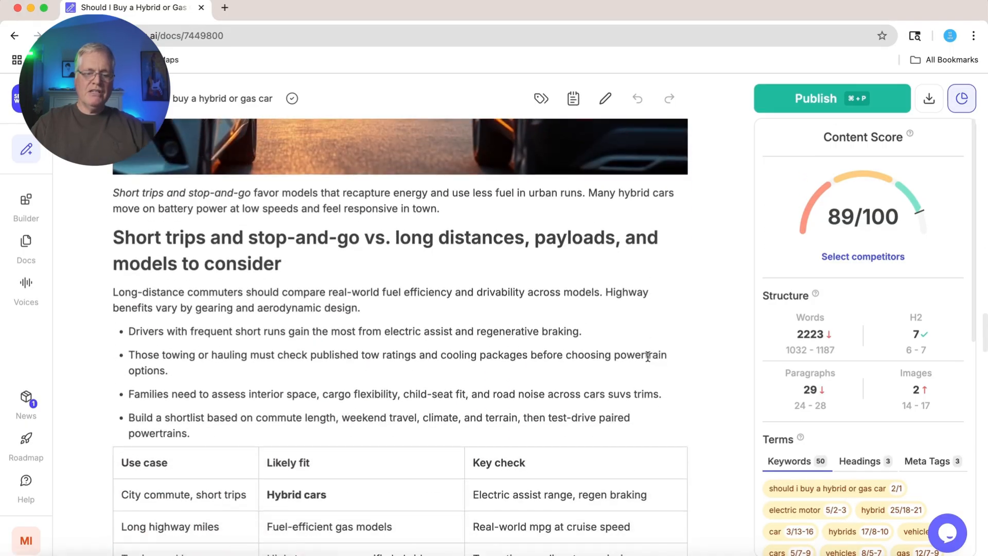
scroll("down", 3)
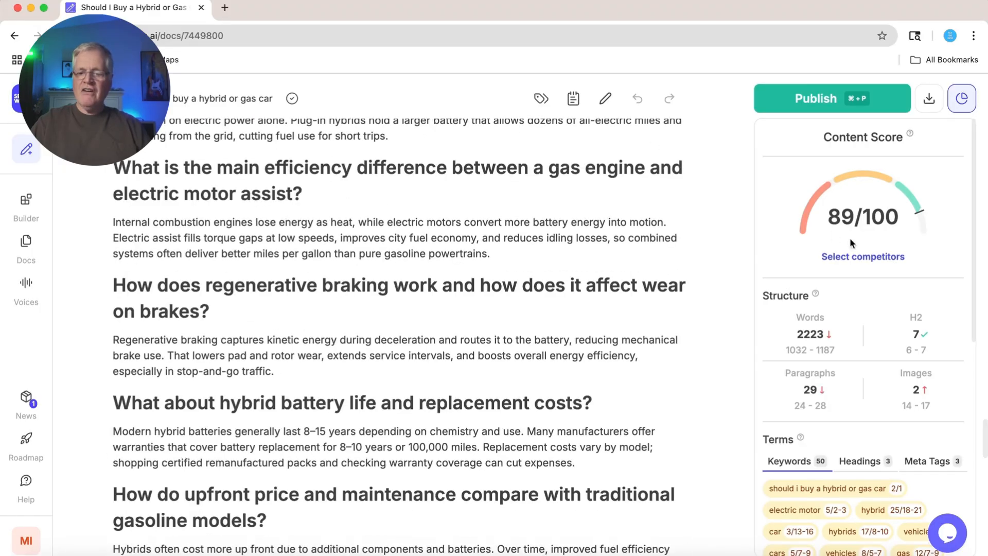
mouse_move(874, 228)
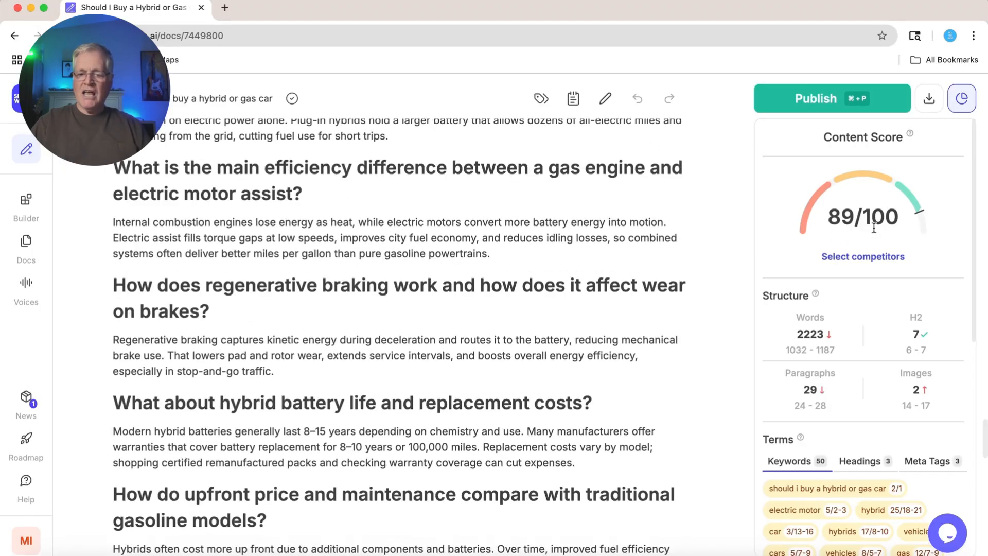
mouse_move(897, 180)
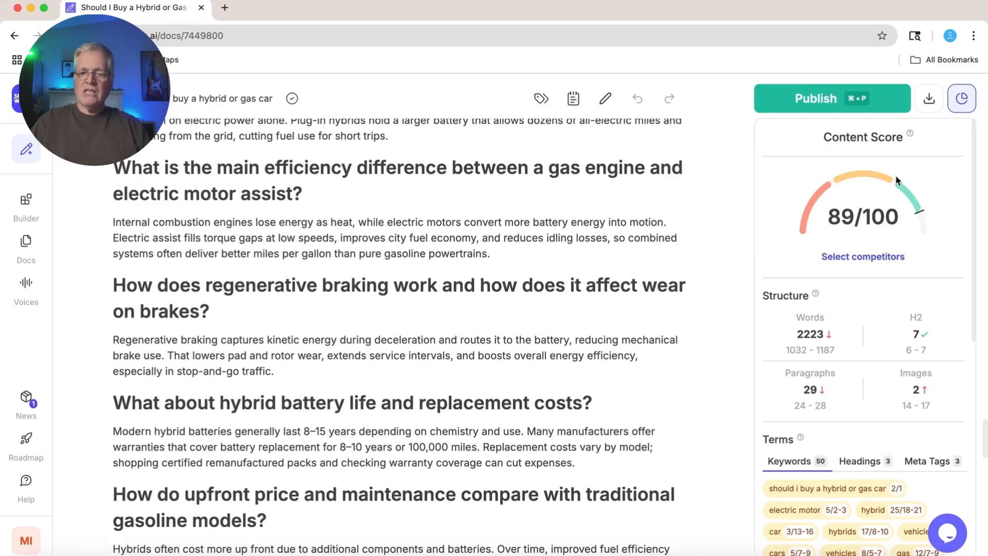
left_click(928, 99)
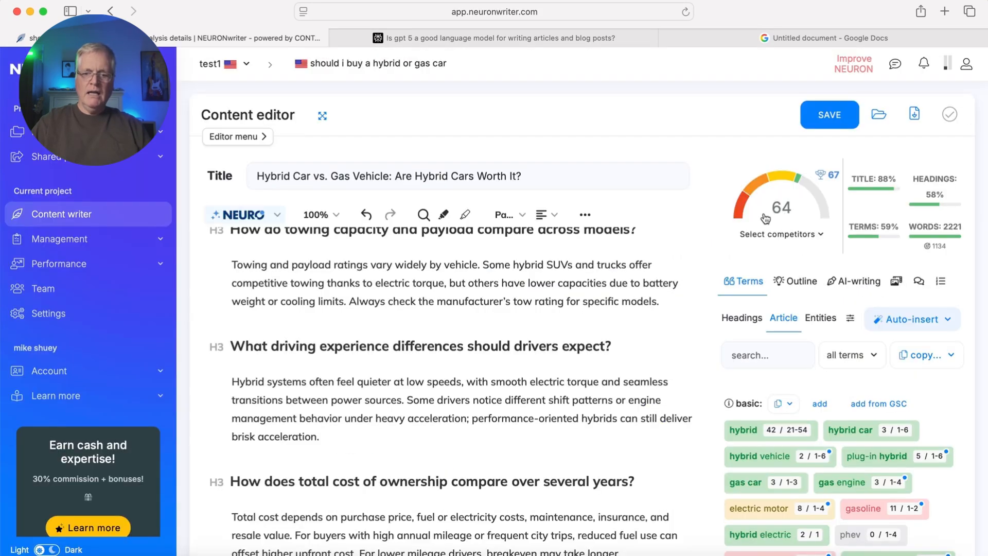
mouse_move(832, 175)
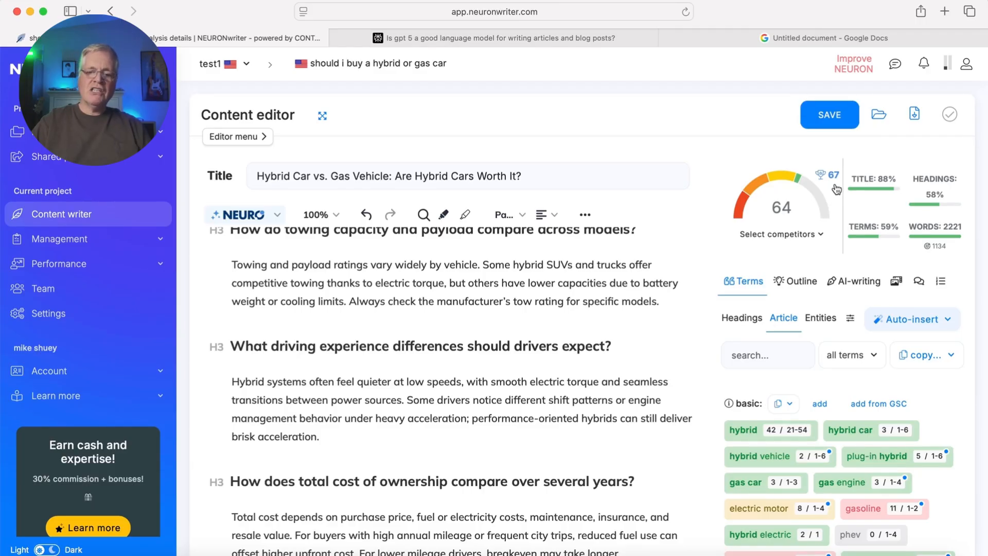
scroll("down", 3)
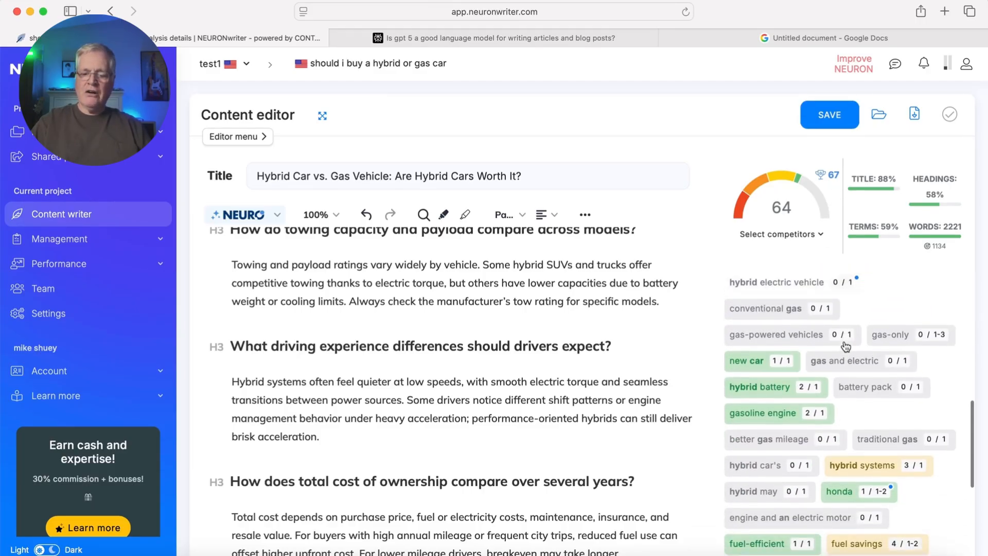
scroll("down", 3)
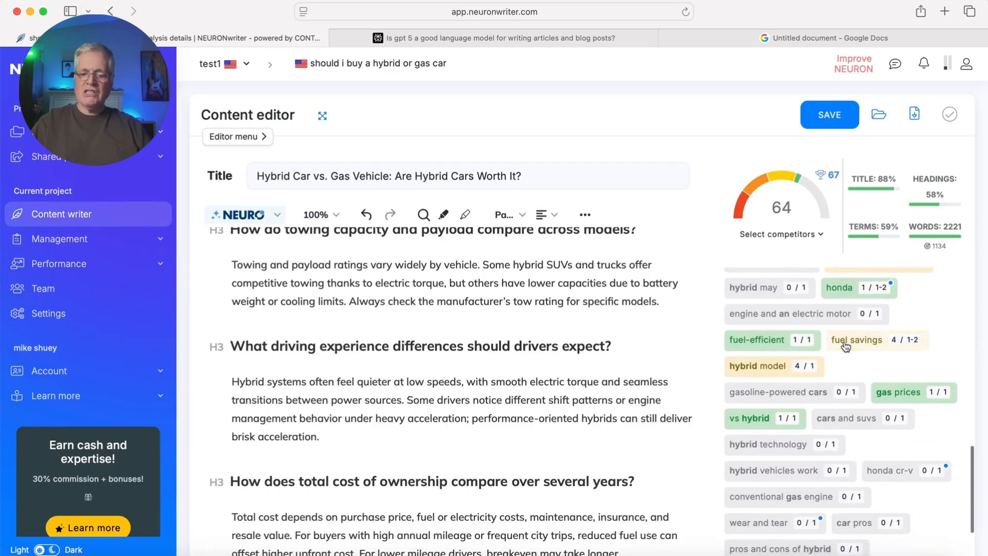
scroll("down", 3)
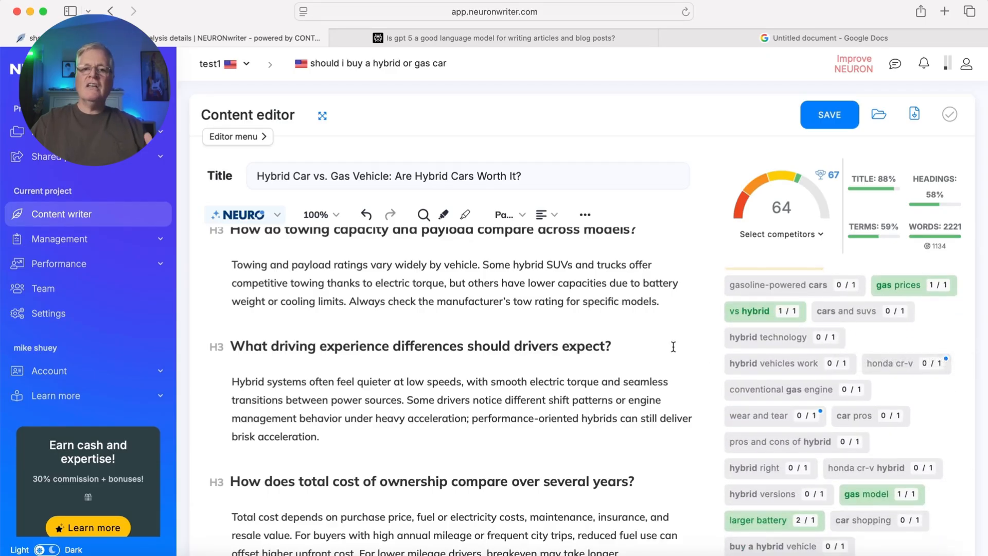